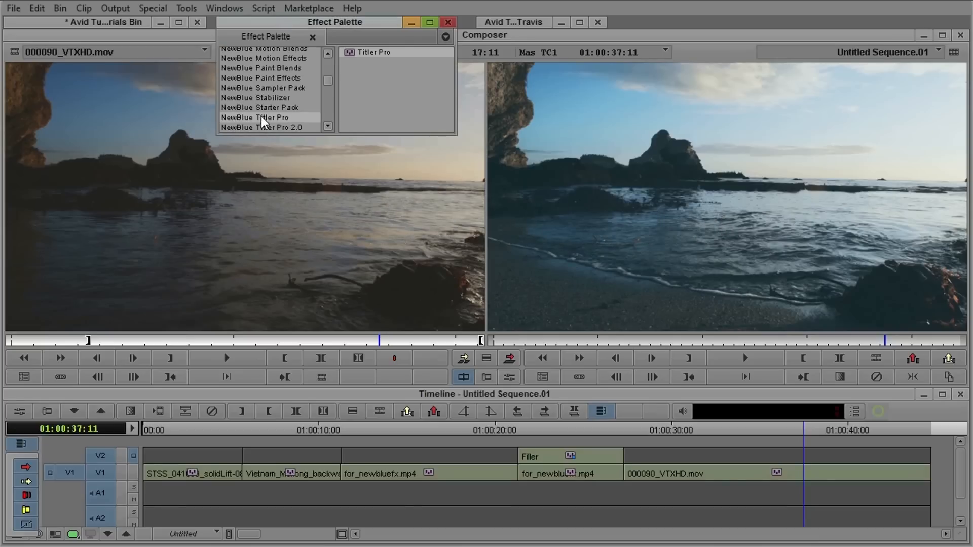
- Show the NewBlue Titler Pro effects in the Effect Palette
click(374, 51)
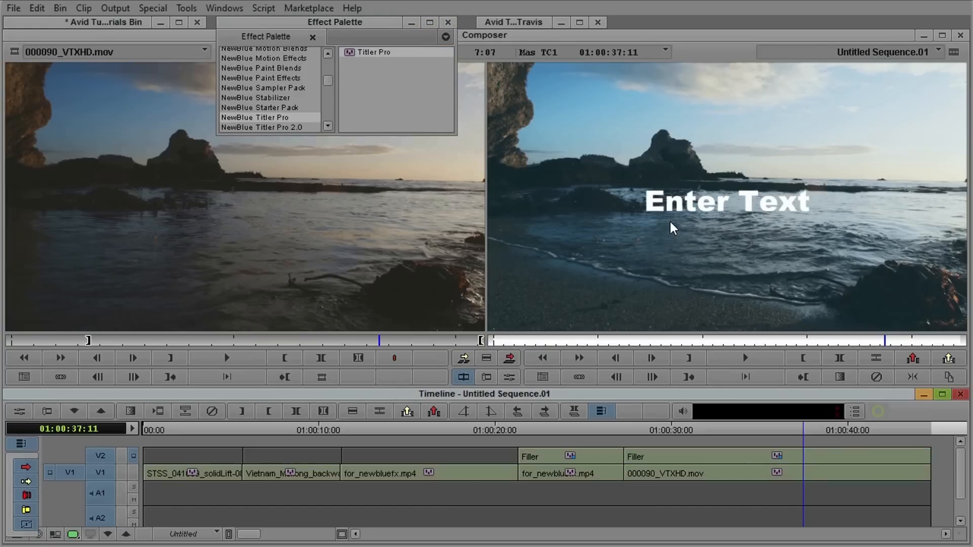
mouse_move(815, 217)
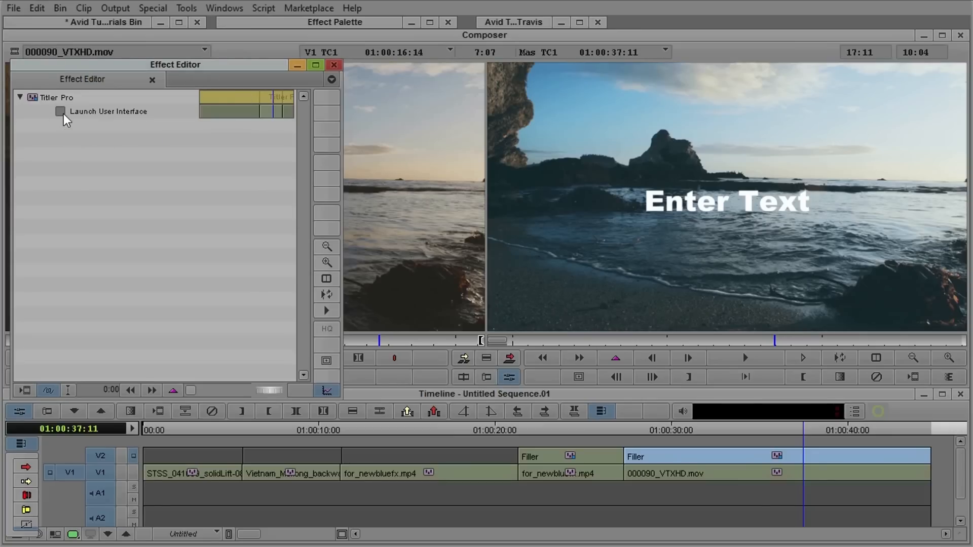
click(60, 112)
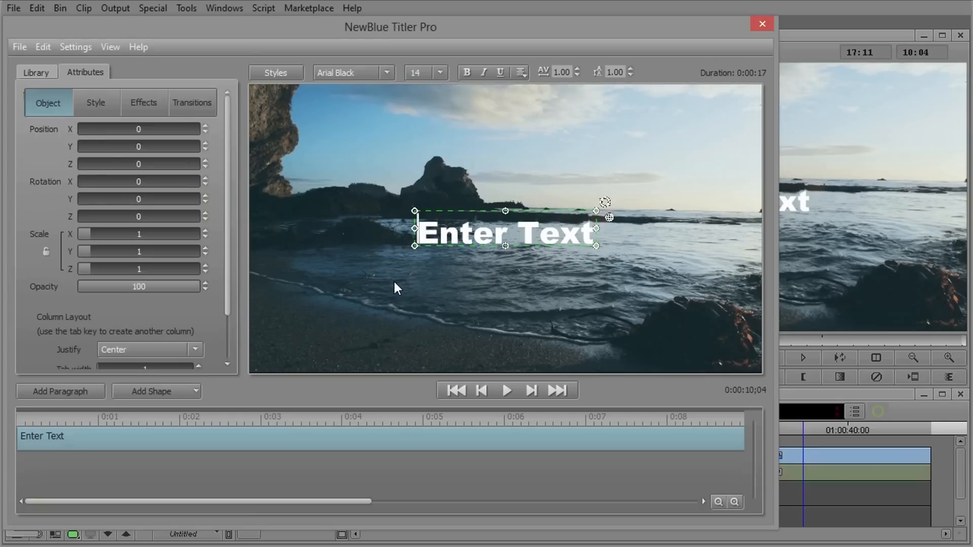
mouse_move(502, 158)
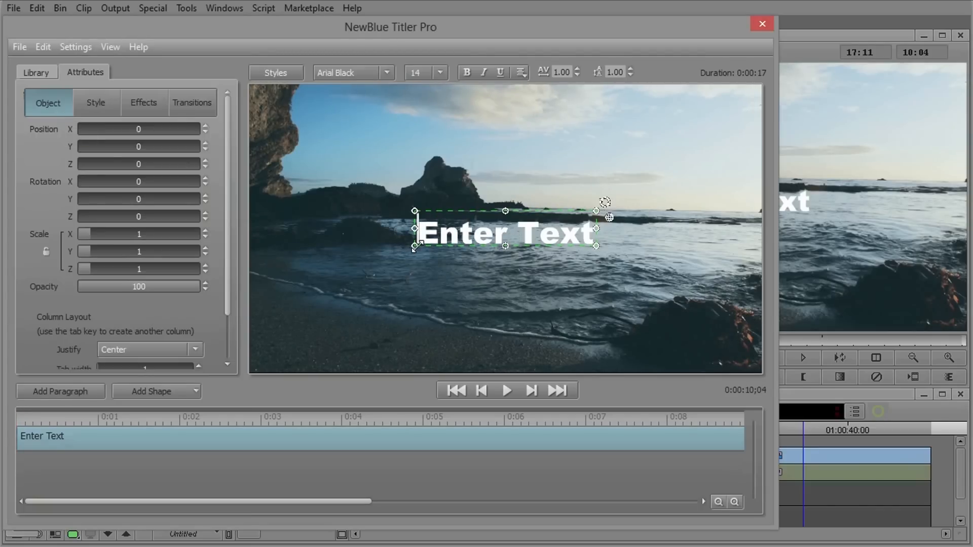
click(717, 502)
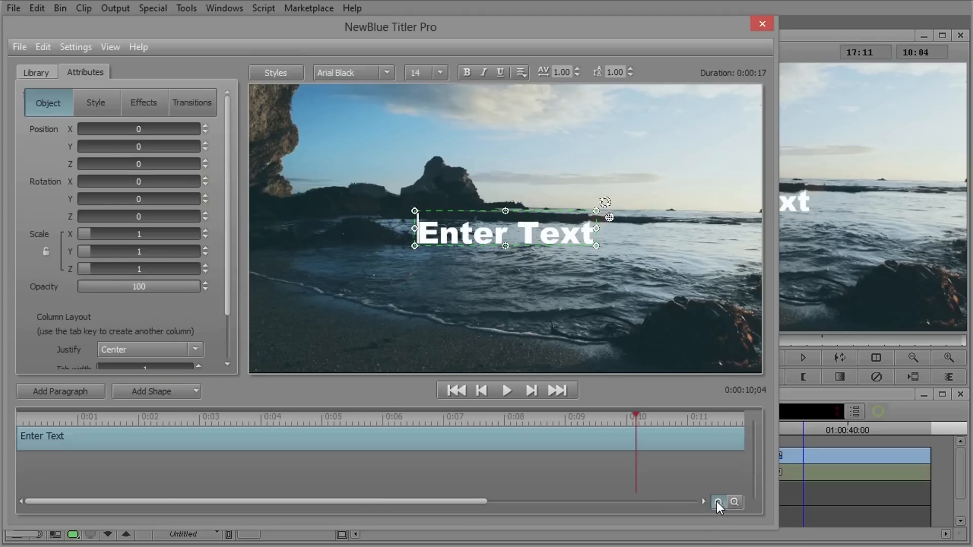
click(719, 502)
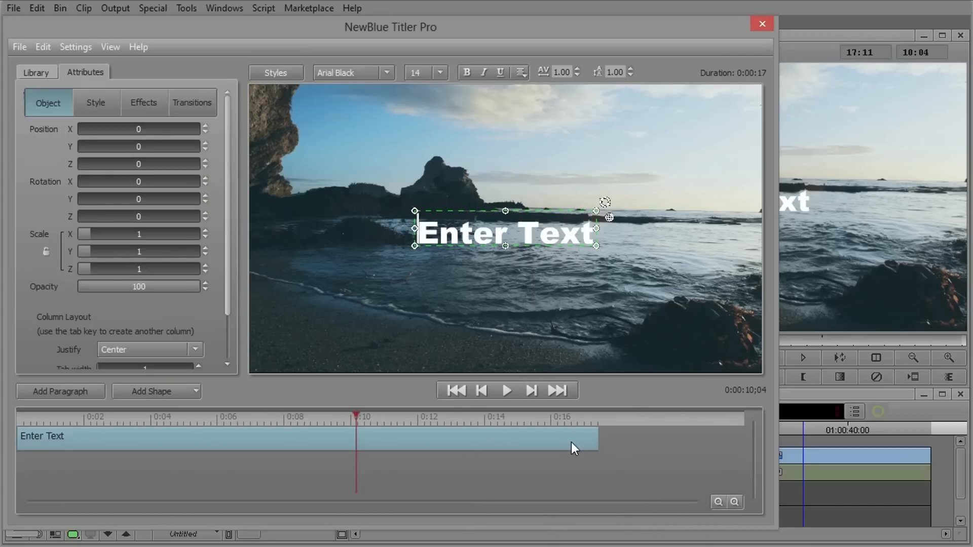
mouse_move(595, 441)
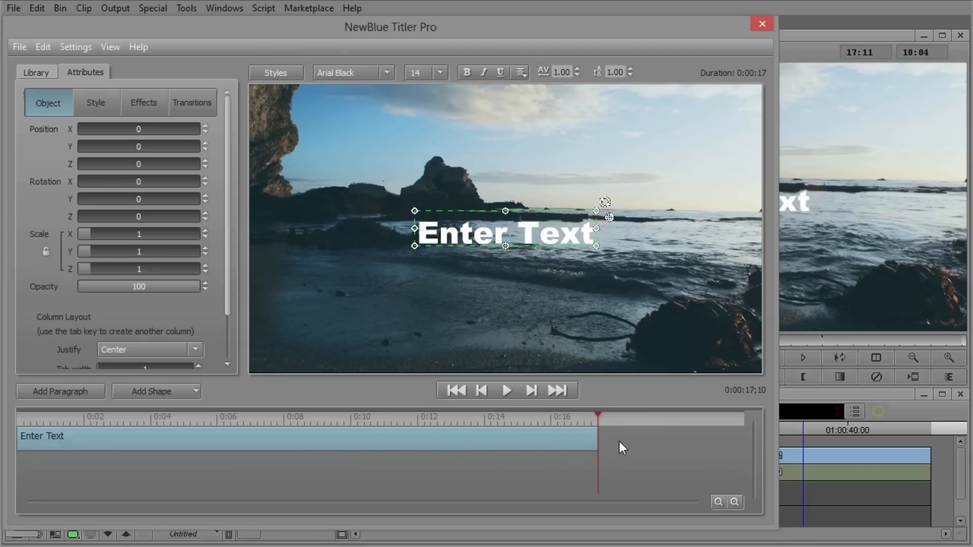
mouse_move(295, 213)
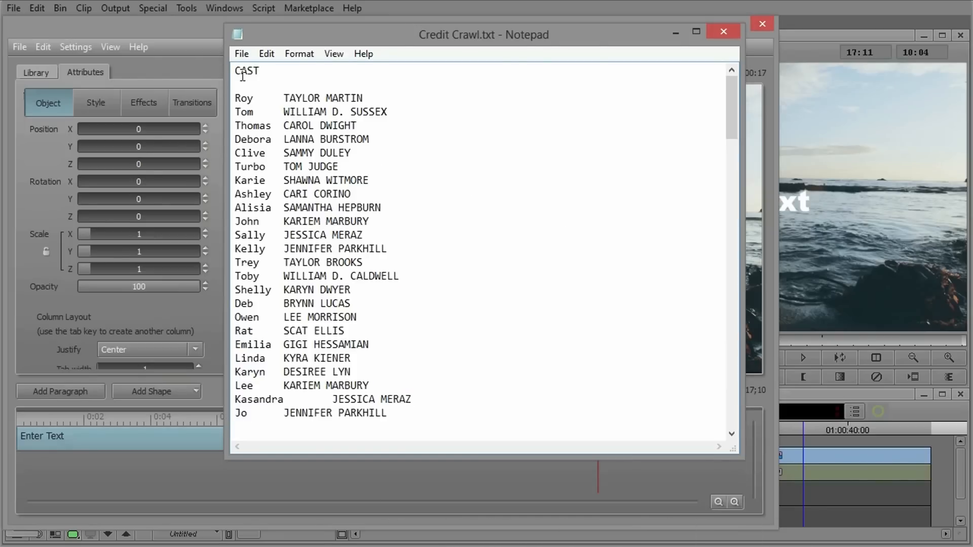
- Select the whole cast list in Credit Crawl.txt and return to the title editor
key(ctrl+a)
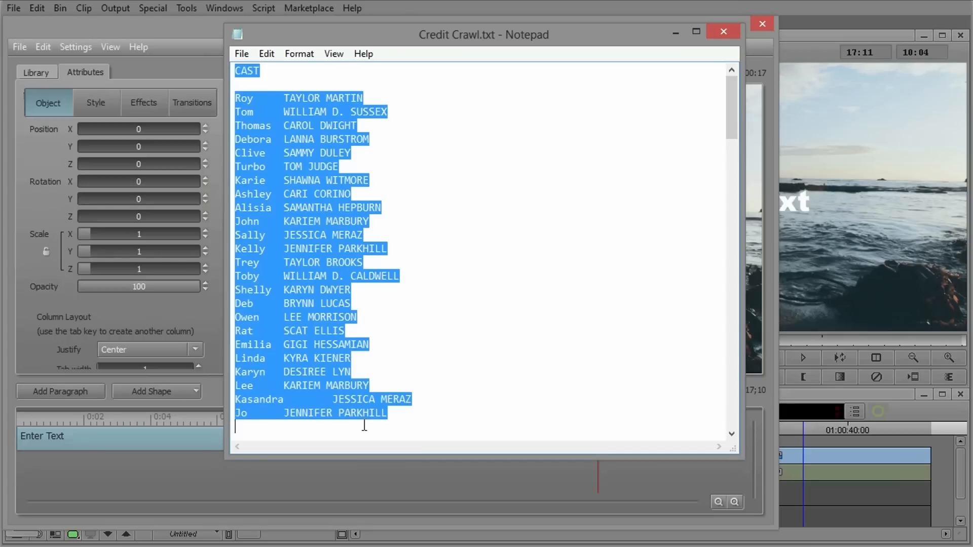
click(723, 31)
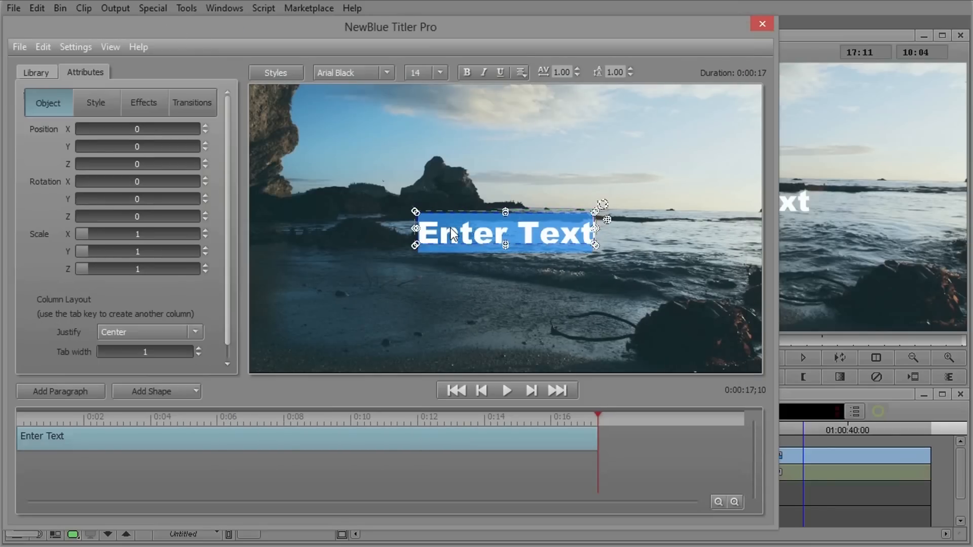
- Set the pasted cast list to font size 6 and move it higher in the frame
click(439, 73)
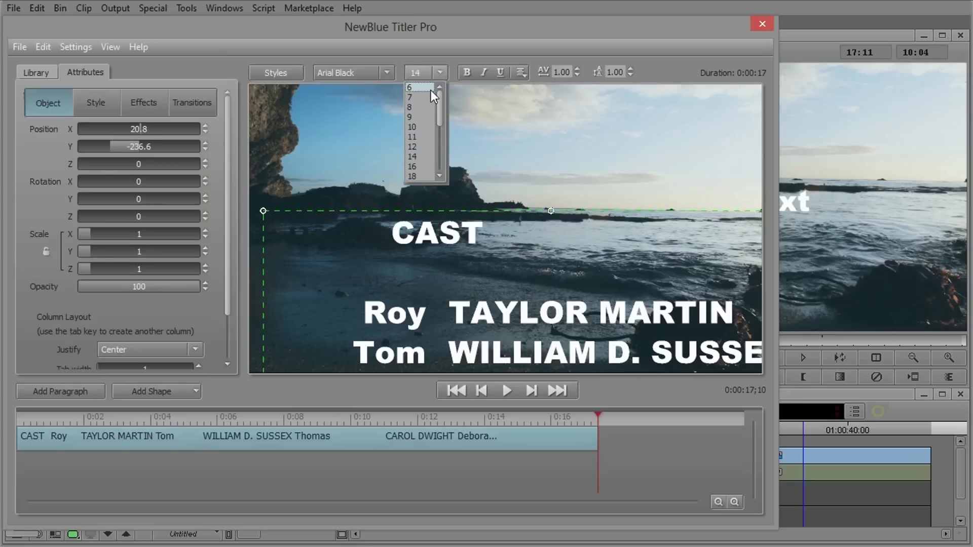
click(408, 87)
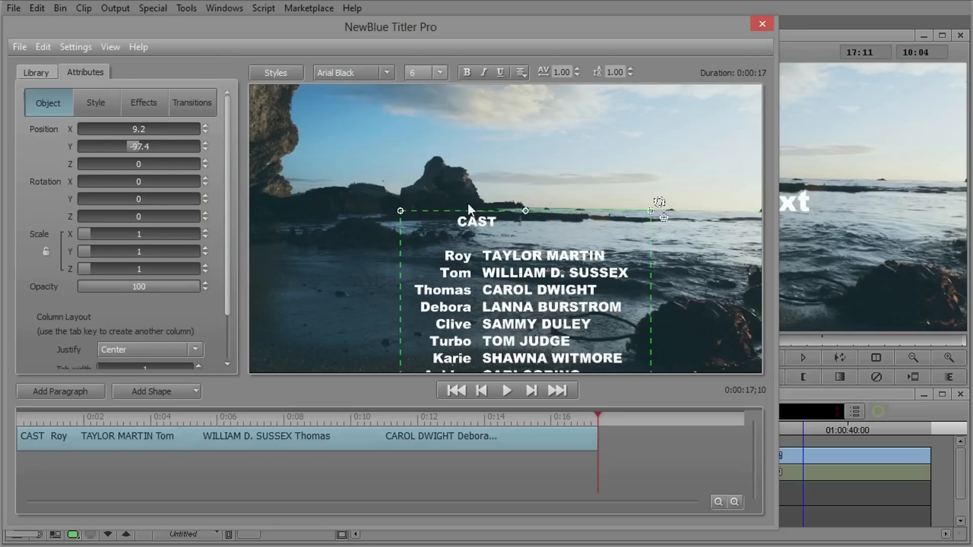
drag(474, 209, 521, 123)
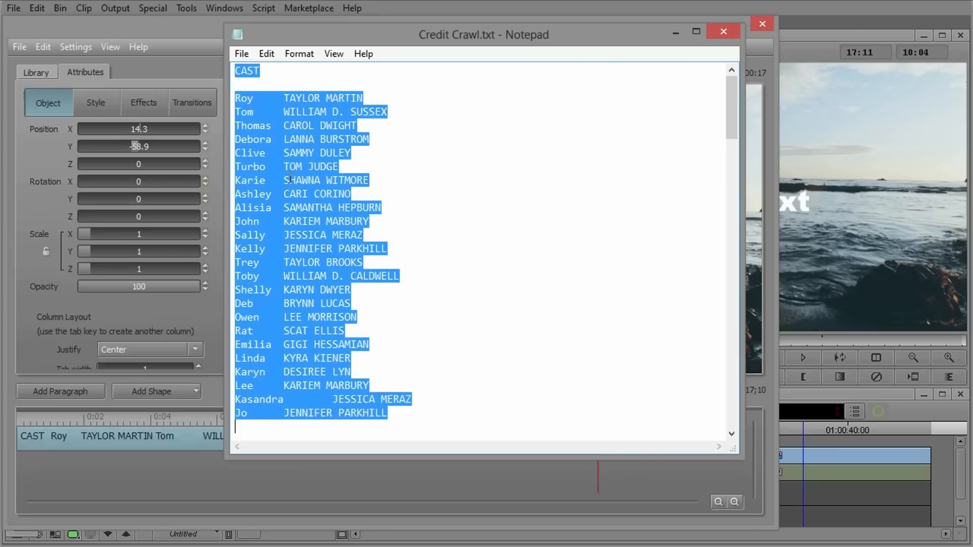
click(270, 153)
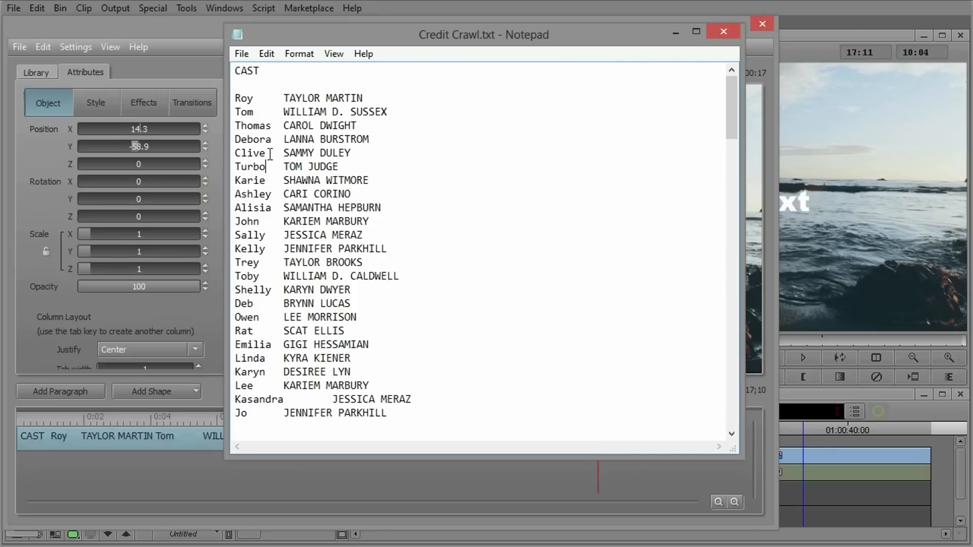
mouse_move(193, 36)
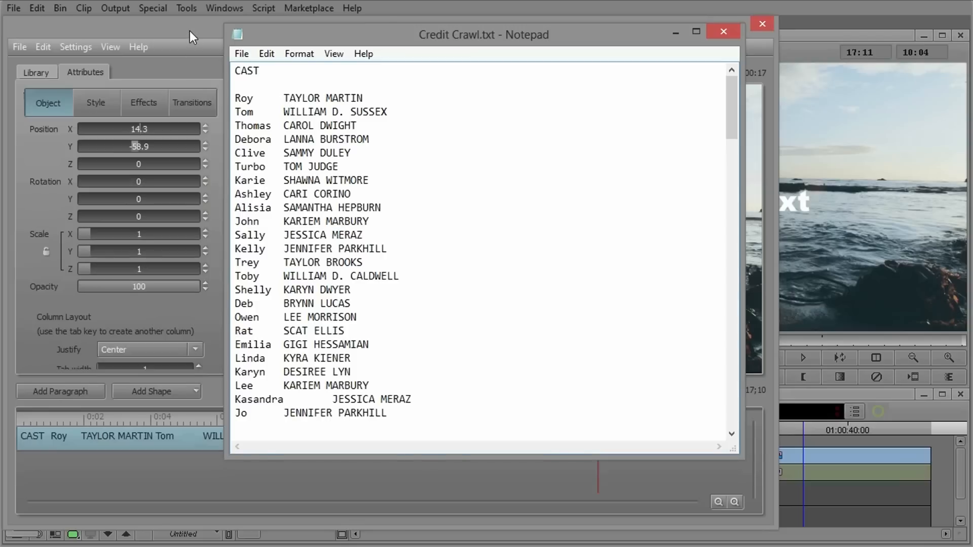
click(723, 32)
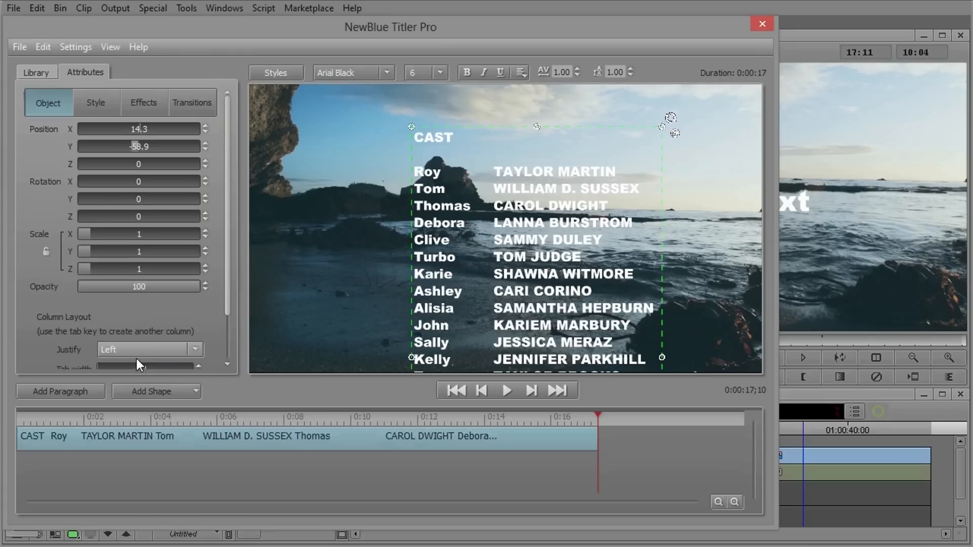
- Center-justify the cast list columns and switch the font to Optima LT Std
click(149, 350)
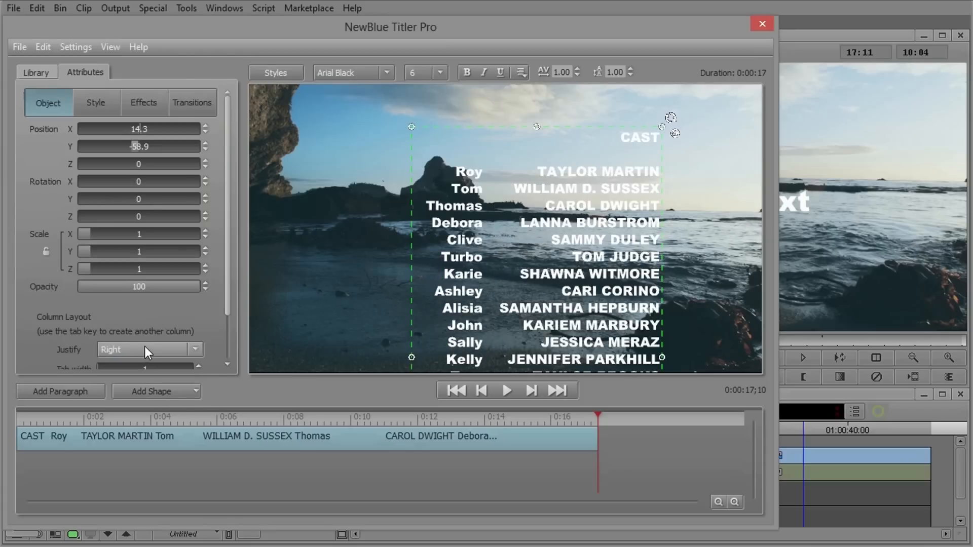
click(149, 350)
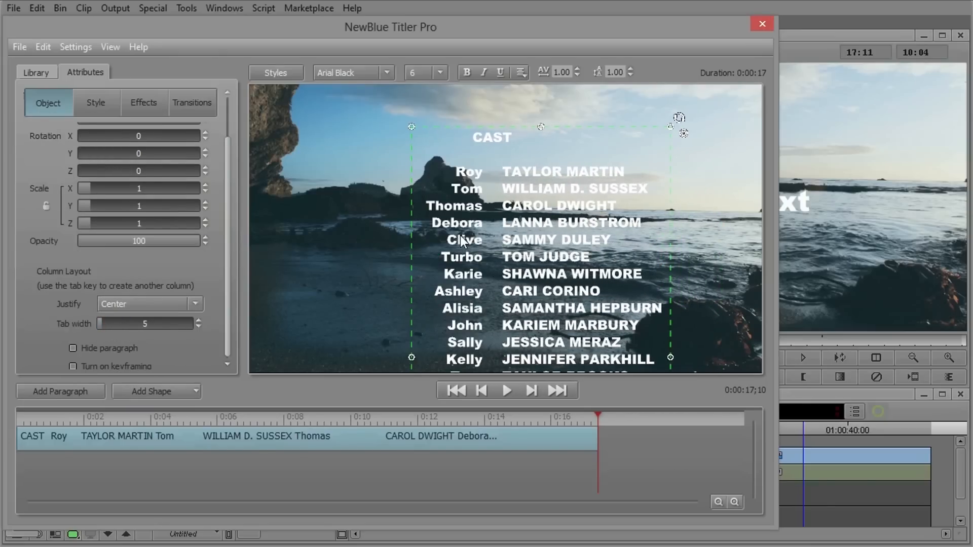
click(386, 73)
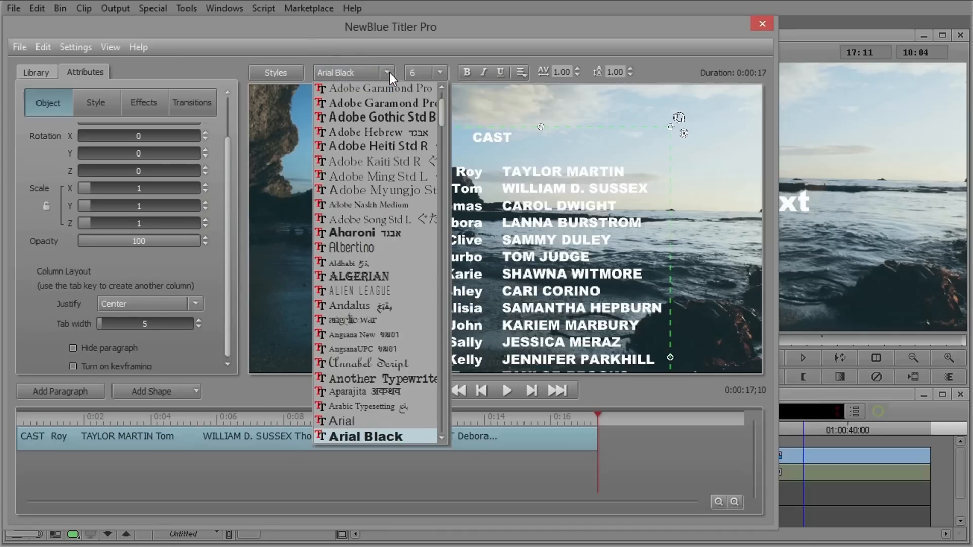
scroll(down, 3)
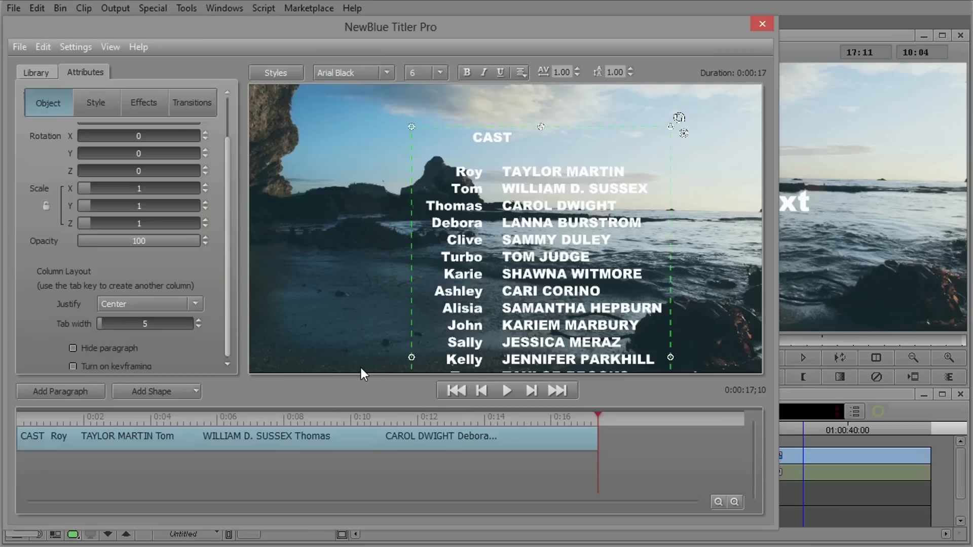
click(347, 73)
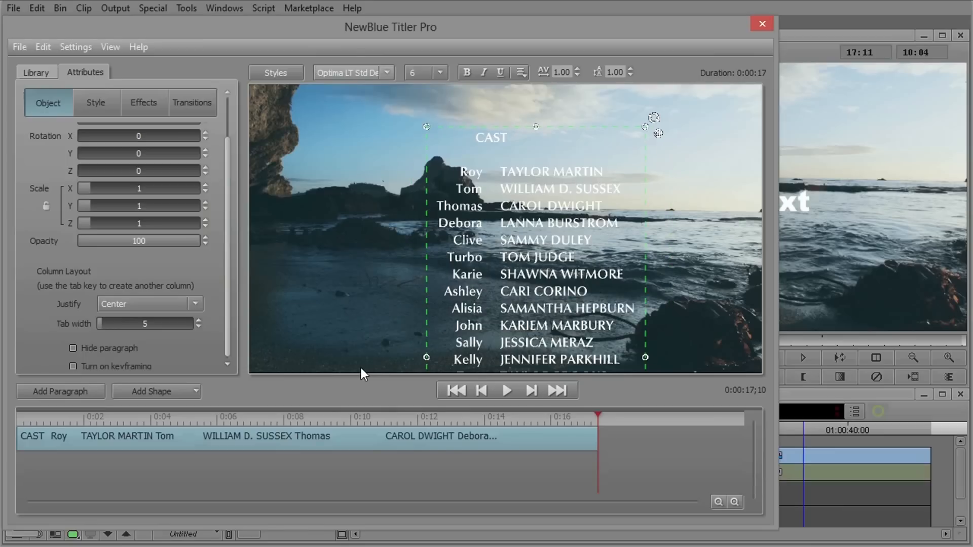
mouse_move(278, 280)
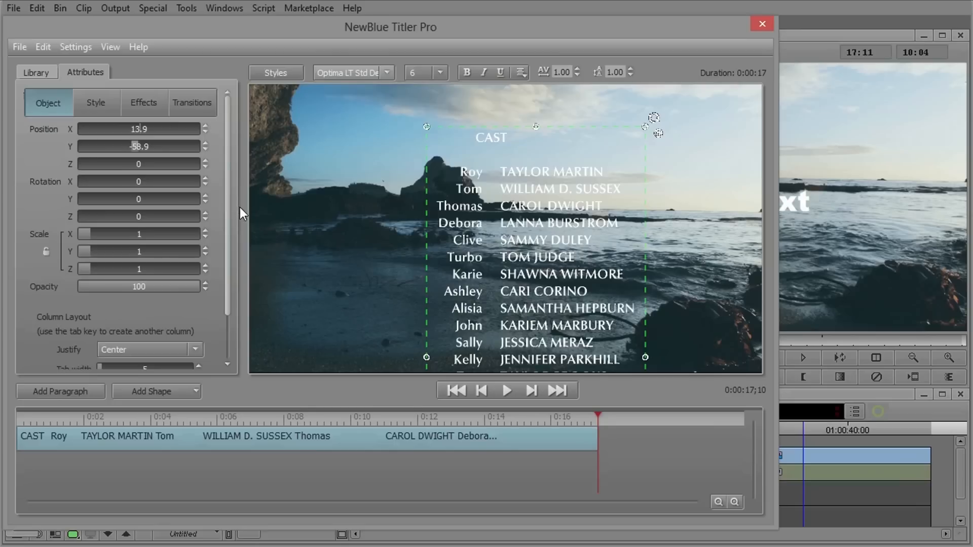
mouse_move(223, 231)
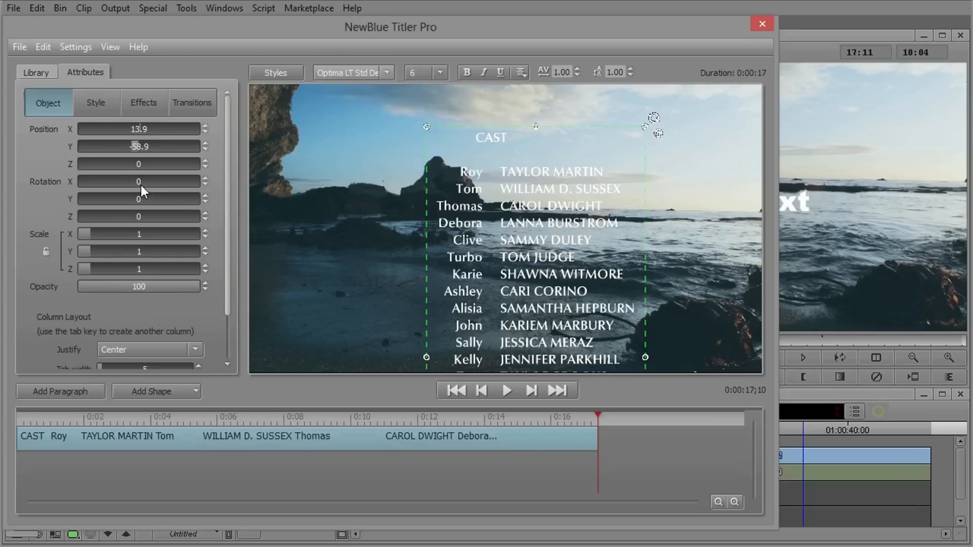
mouse_move(115, 206)
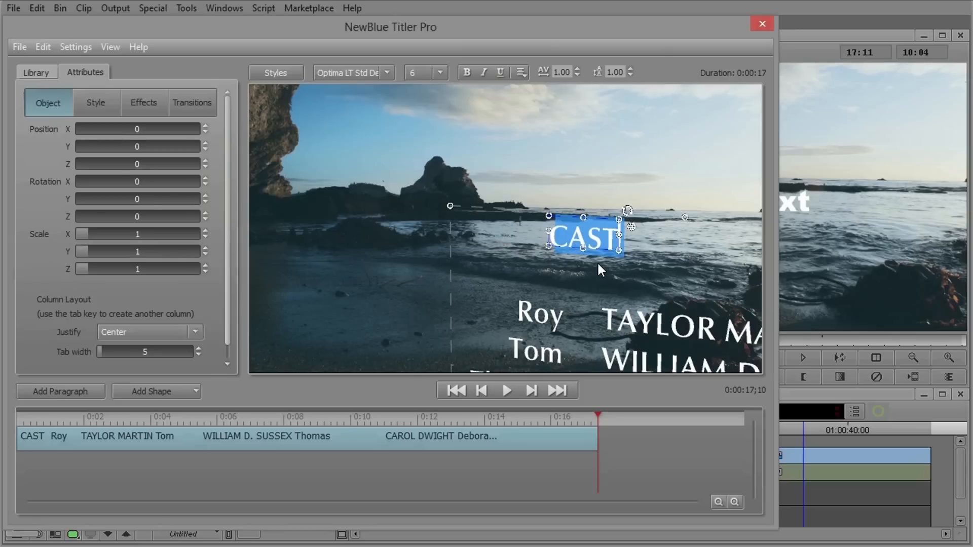
mouse_move(131, 183)
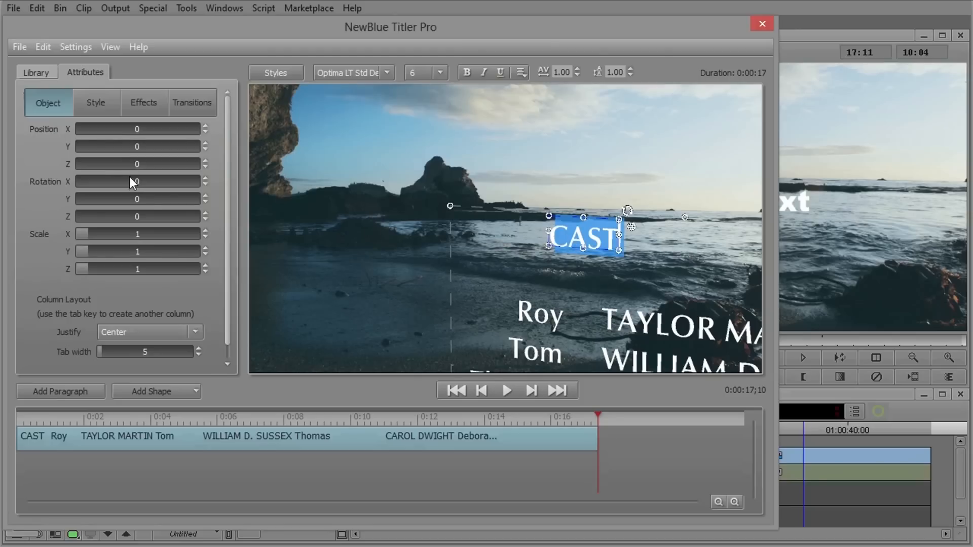
- Apply the 3D Type style preset to CAST and show the title's Style settings
click(36, 72)
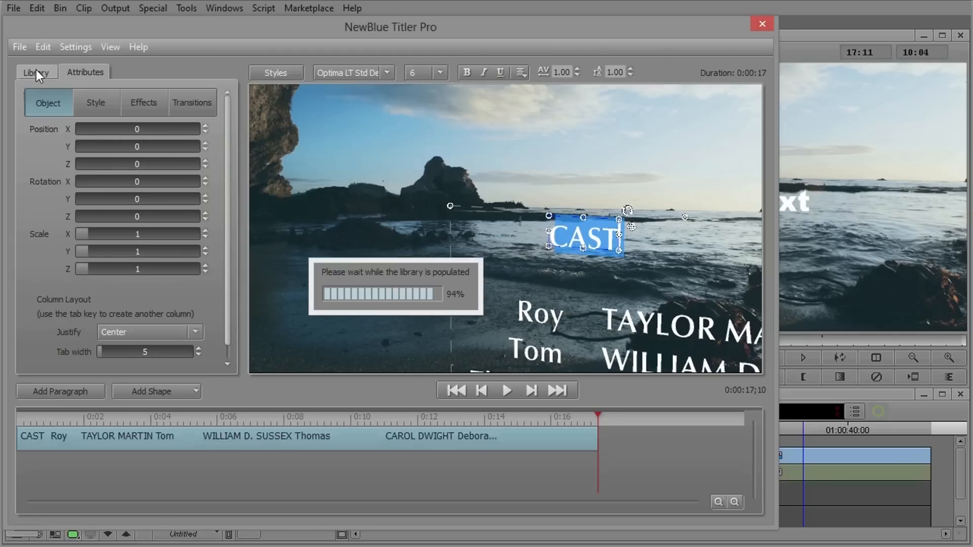
click(35, 72)
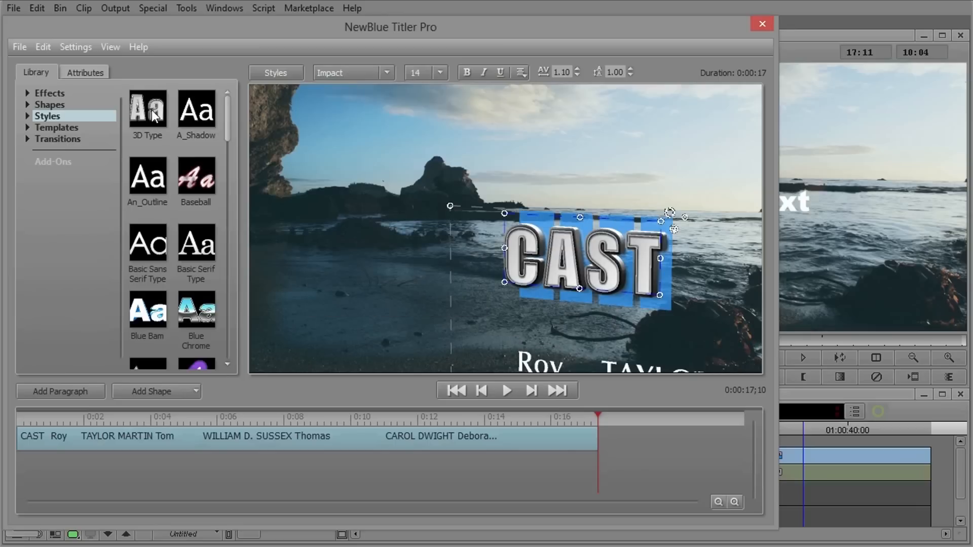
click(147, 242)
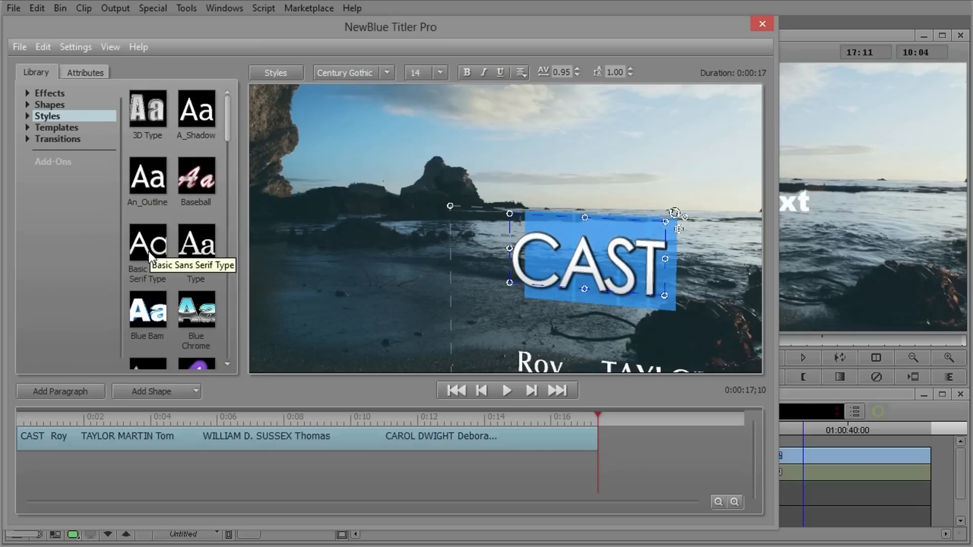
click(86, 72)
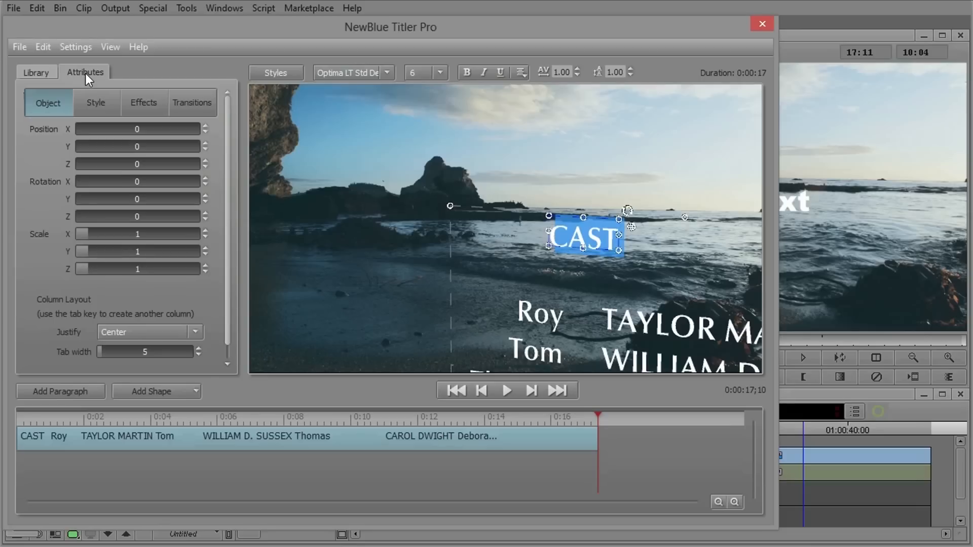
click(95, 103)
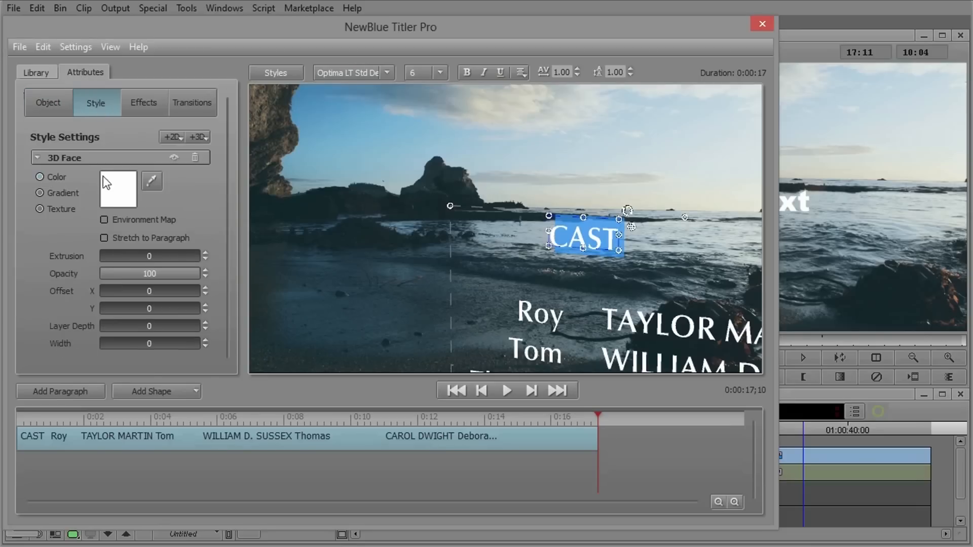
mouse_move(105, 265)
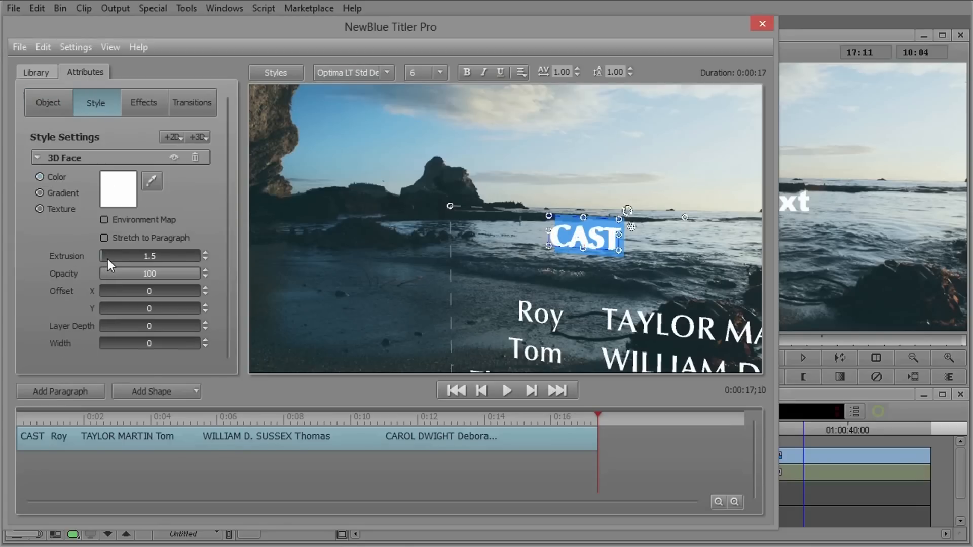
- Pick a new font size for the credits from the size list
click(439, 72)
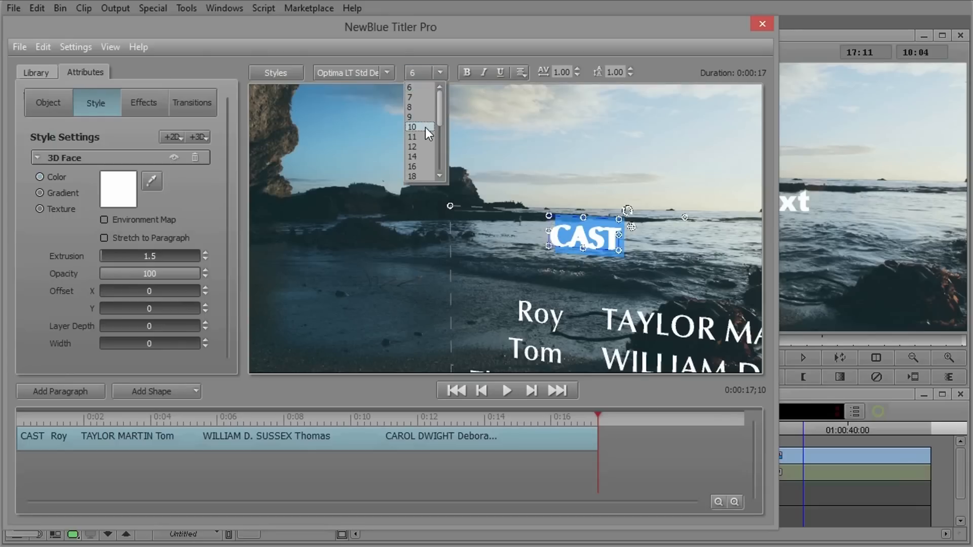
click(412, 127)
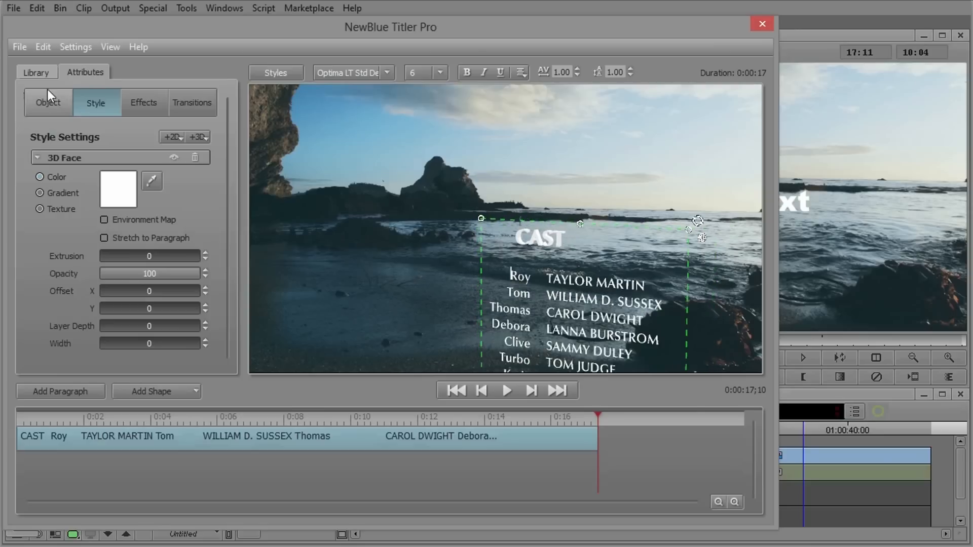
- Enable keyframing on the credit block's position, set the last frame, and preview the move
click(48, 104)
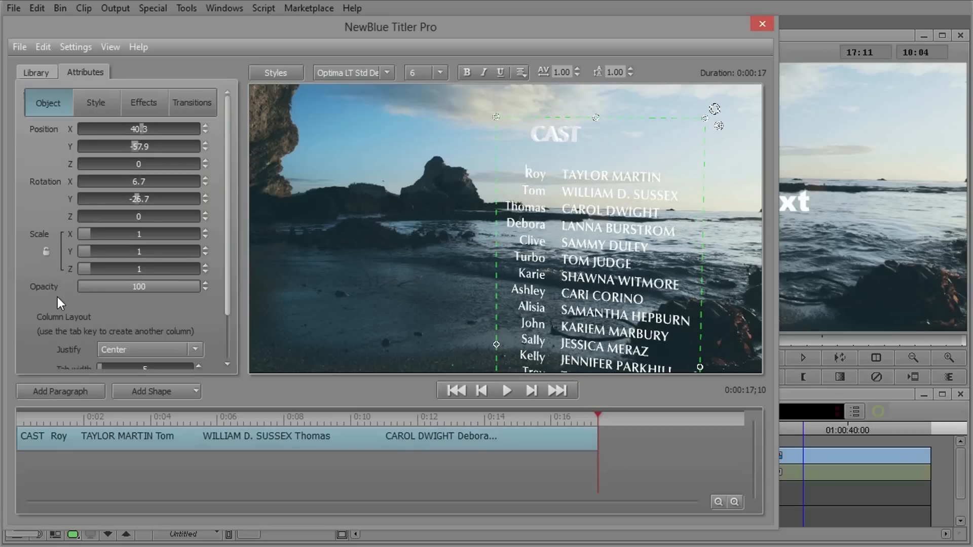
scroll(down, 3)
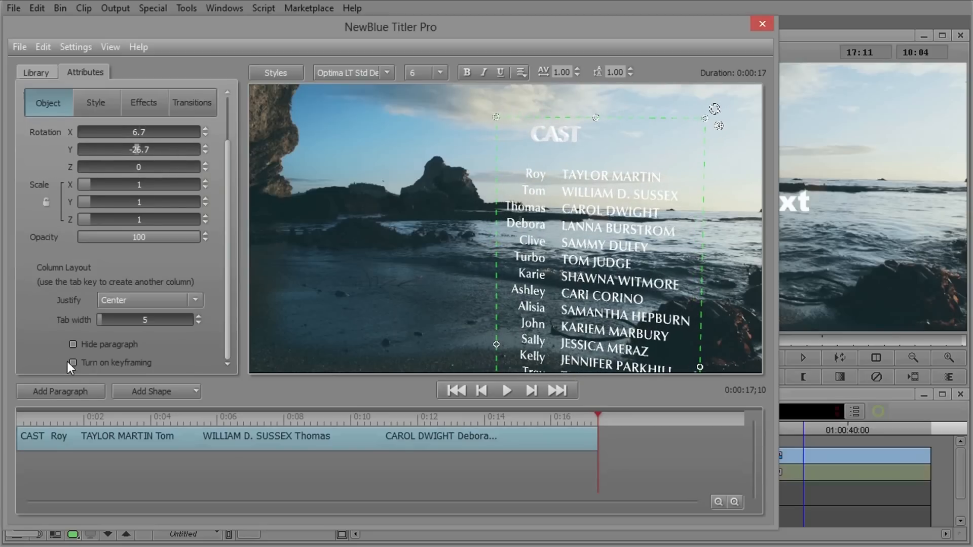
click(73, 363)
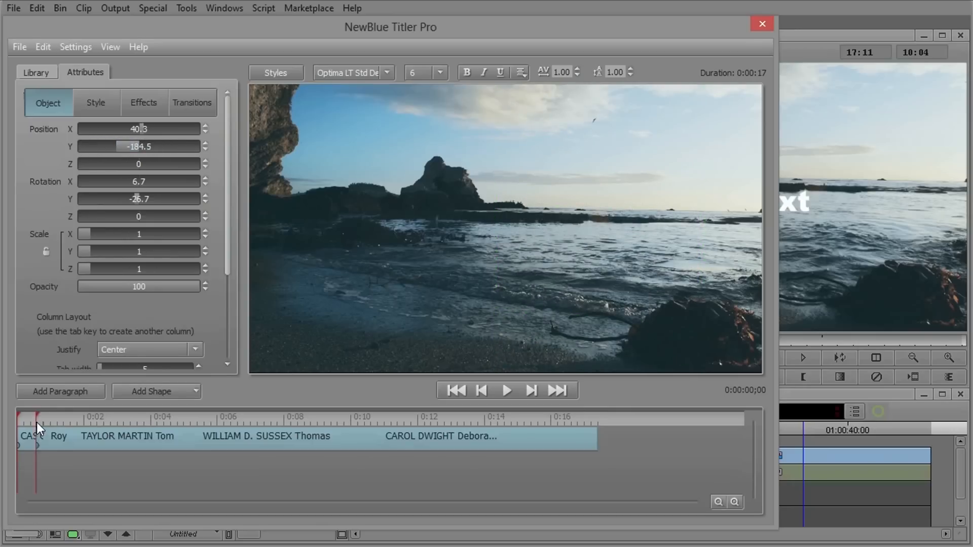
click(598, 417)
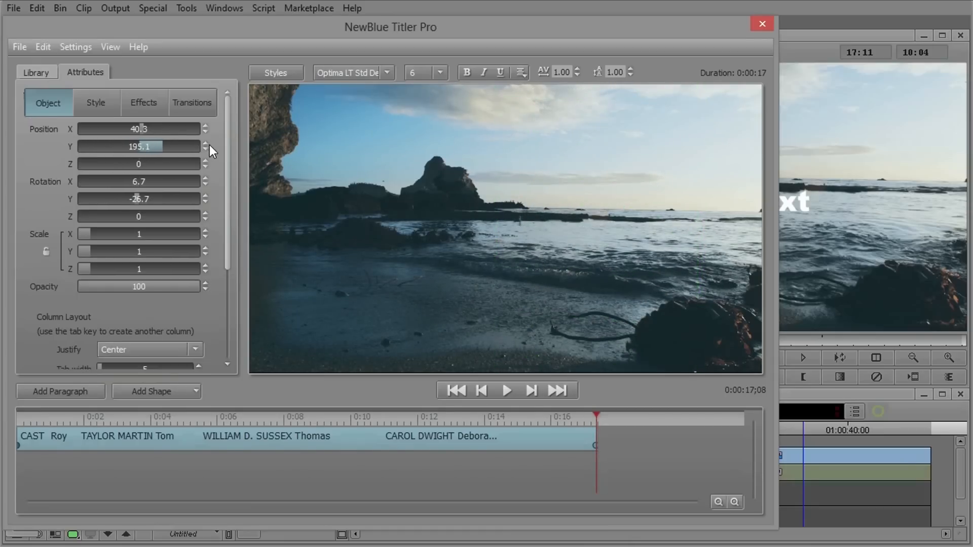
mouse_move(571, 430)
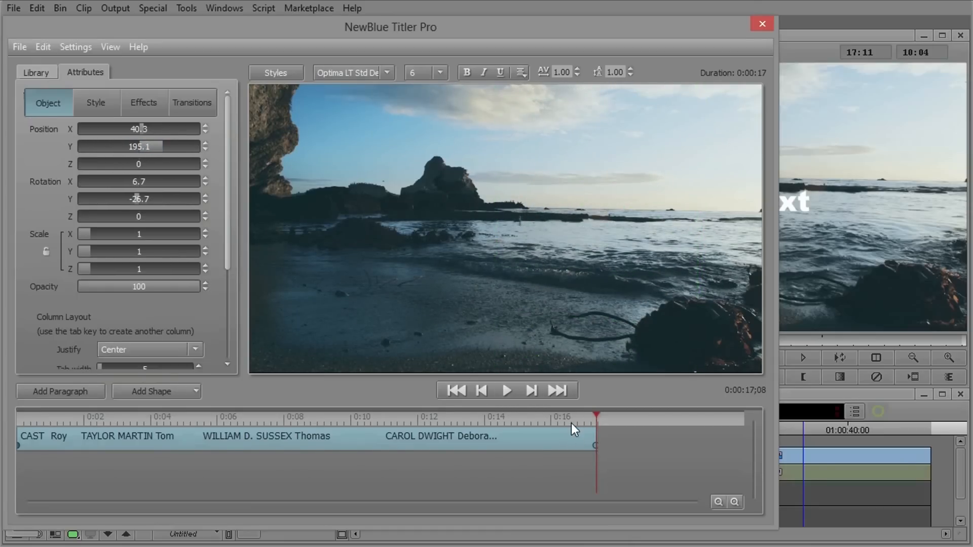
click(506, 390)
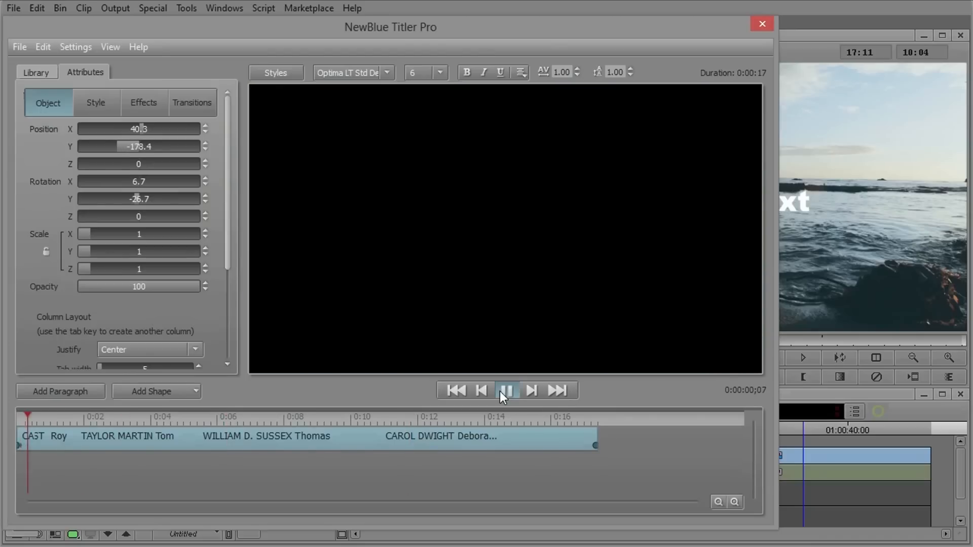
- Pause the preview mid-roll and view the two position keyframes in the Object panel
click(505, 390)
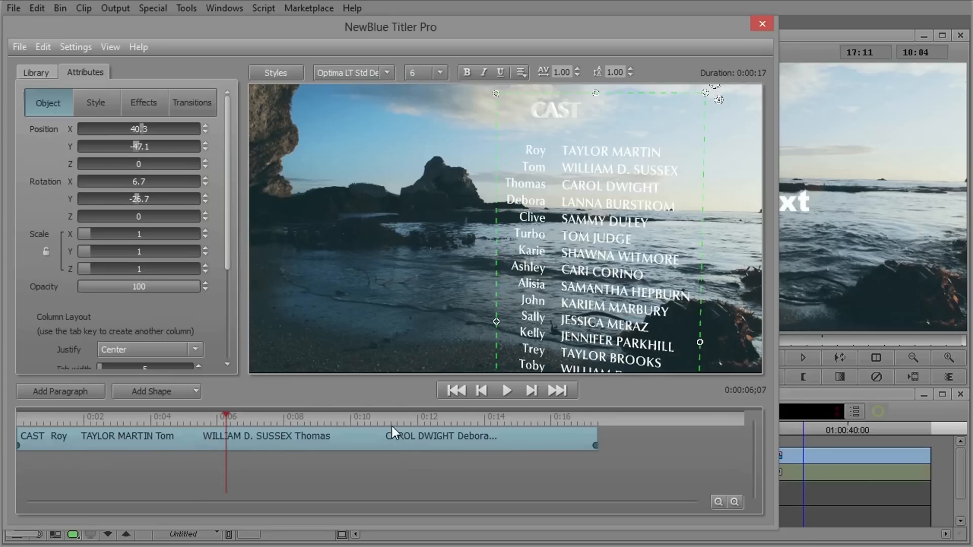
click(73, 284)
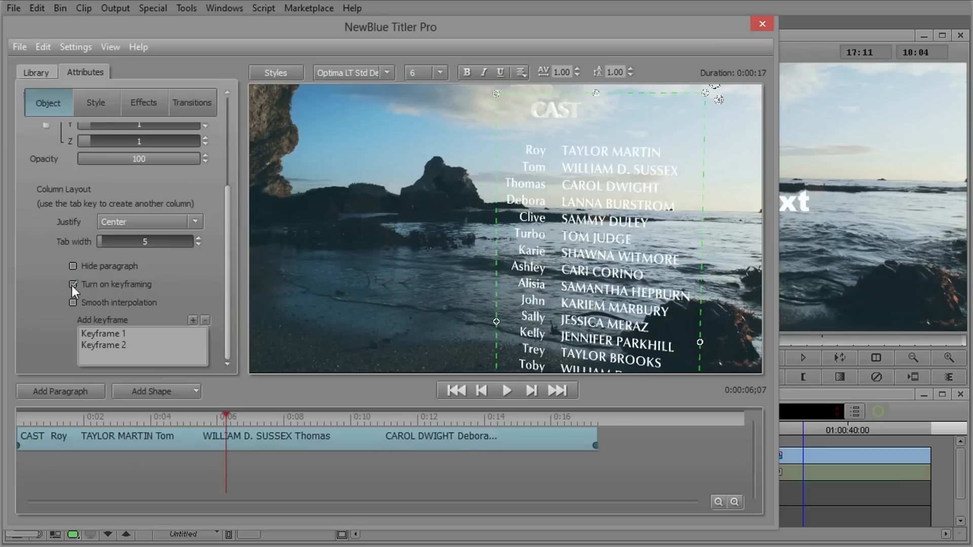
- Turn off keyframing and apply the Roll & Crawl animation from Library > Effects
click(73, 285)
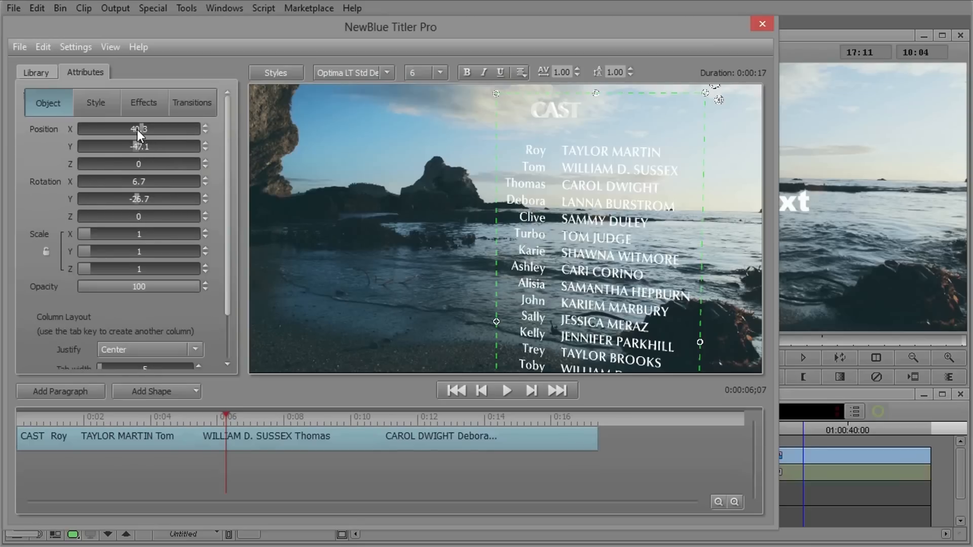
click(37, 72)
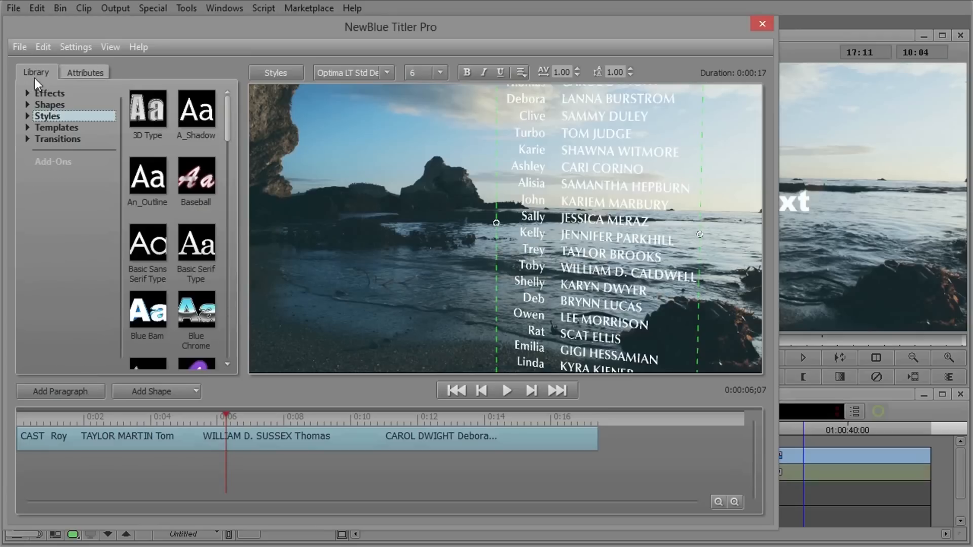
click(49, 94)
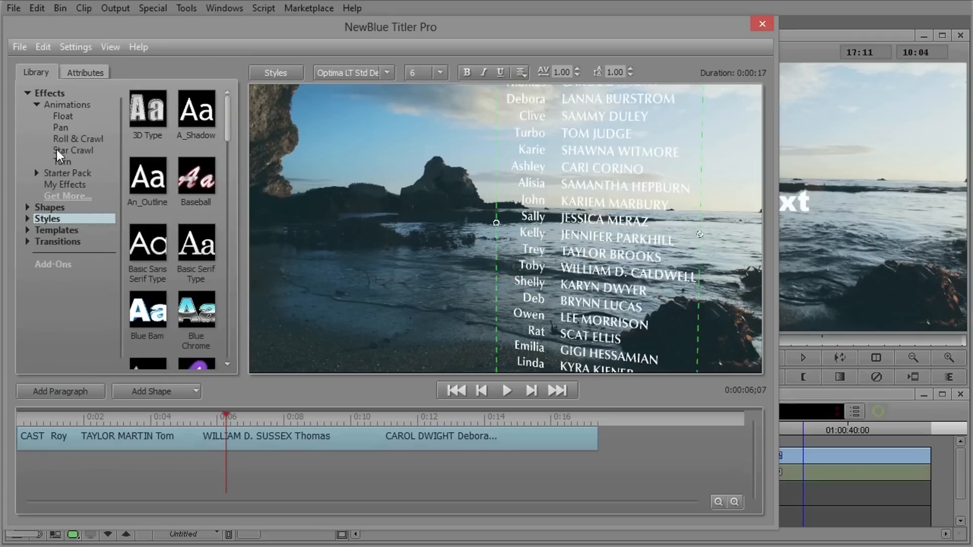
click(78, 139)
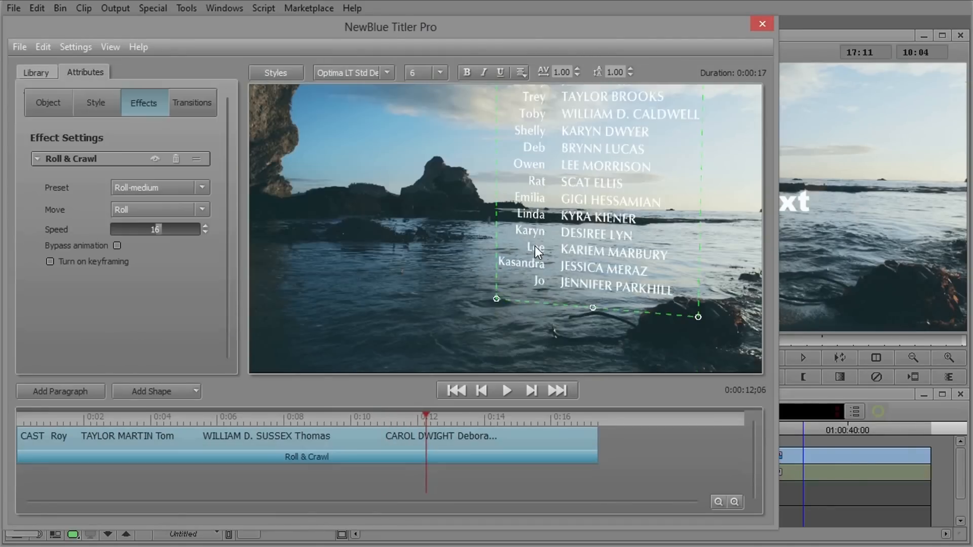
mouse_move(98, 193)
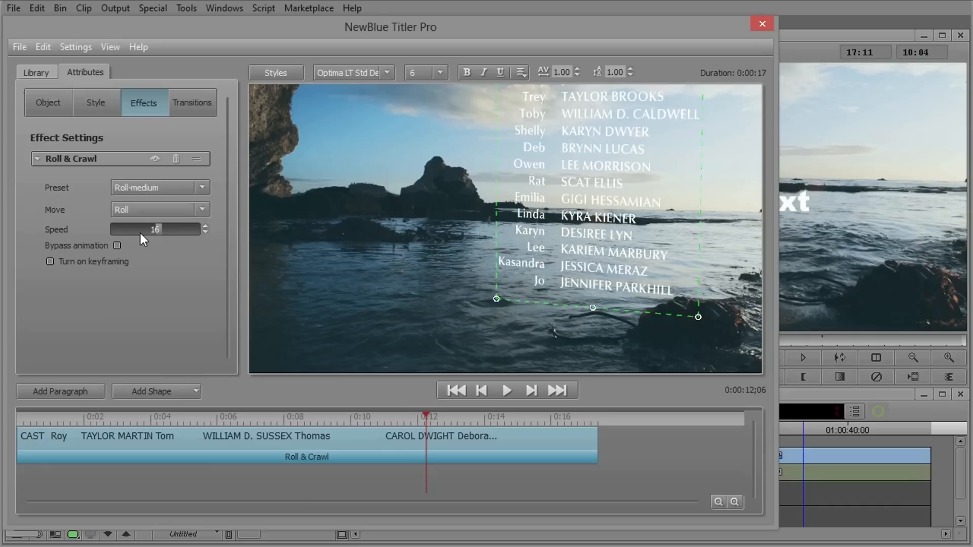
- Set the Roll & Crawl speed to 16 and preview the credits rolling upward
click(505, 391)
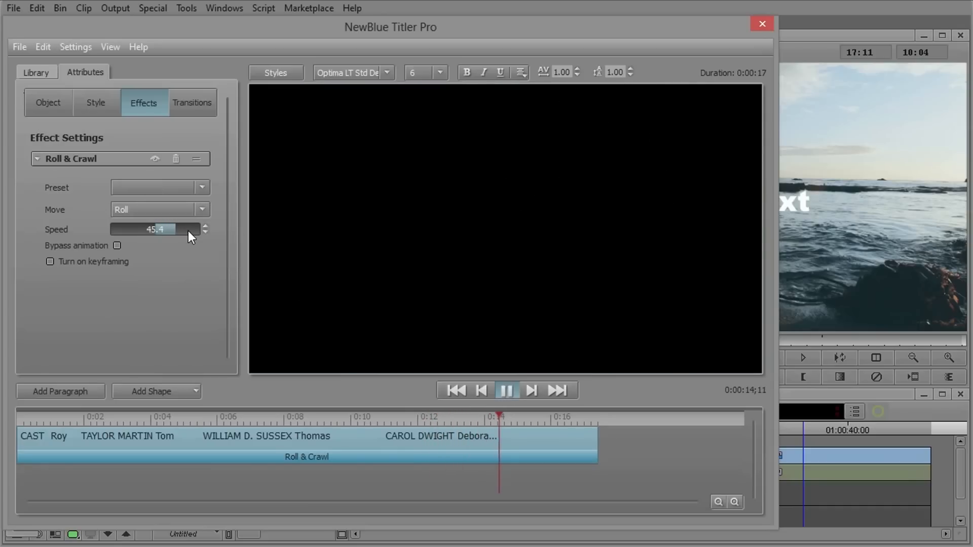
click(505, 389)
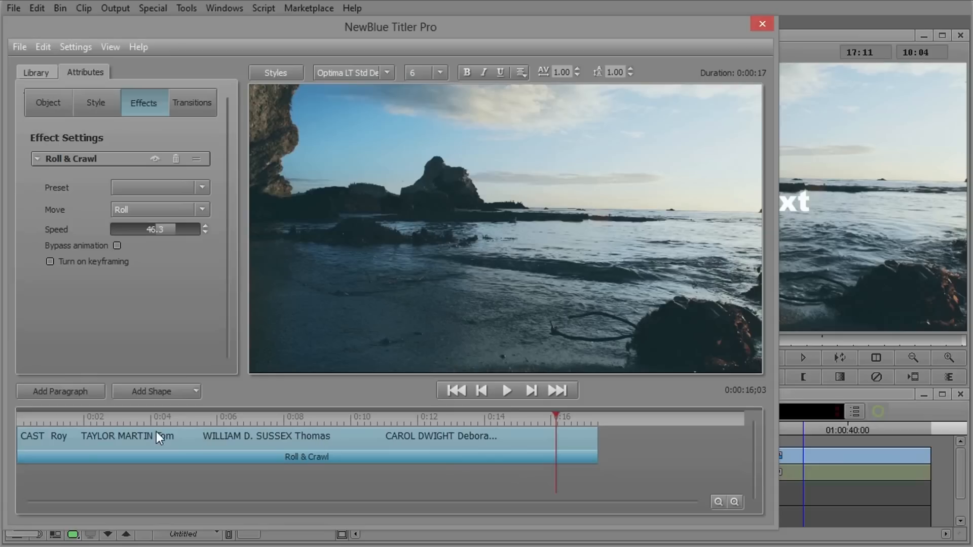
click(505, 390)
text(9.3)
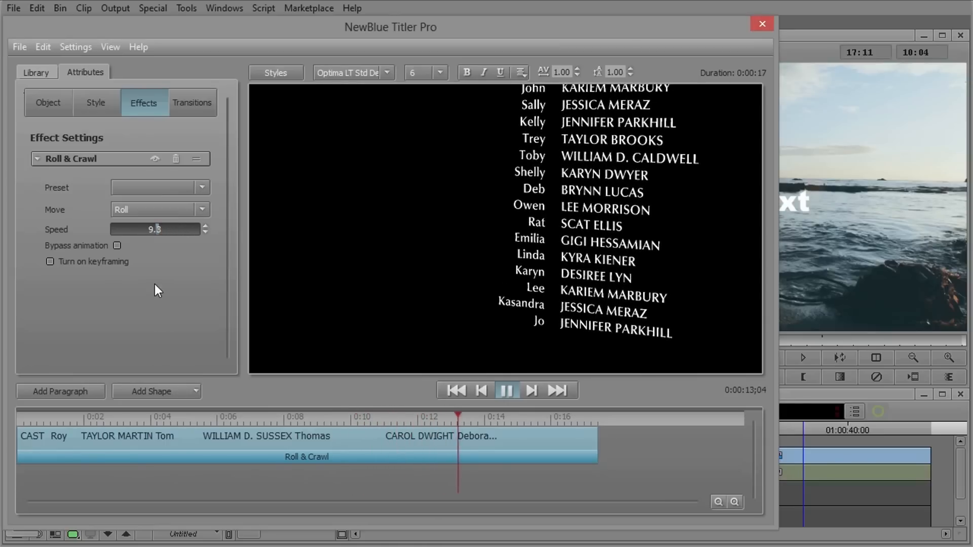
click(506, 389)
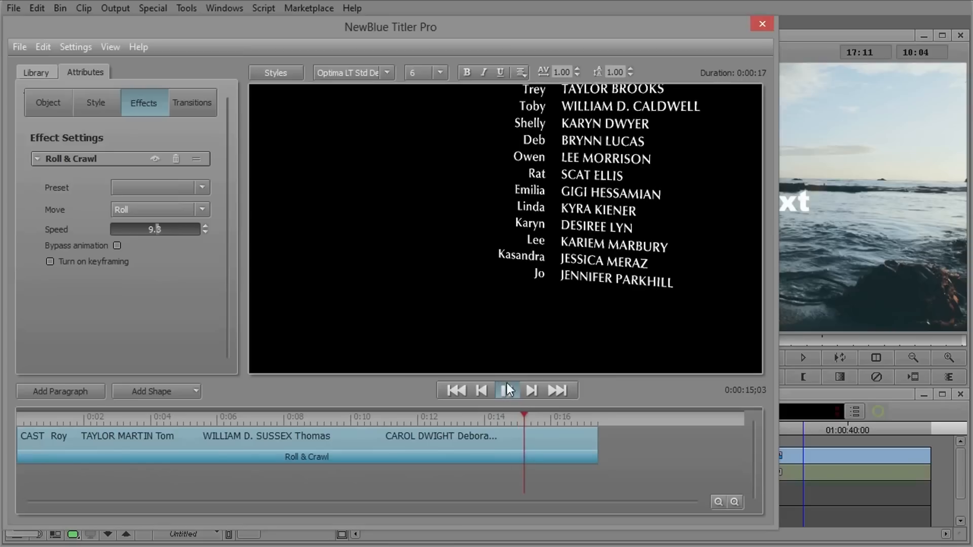
click(507, 389)
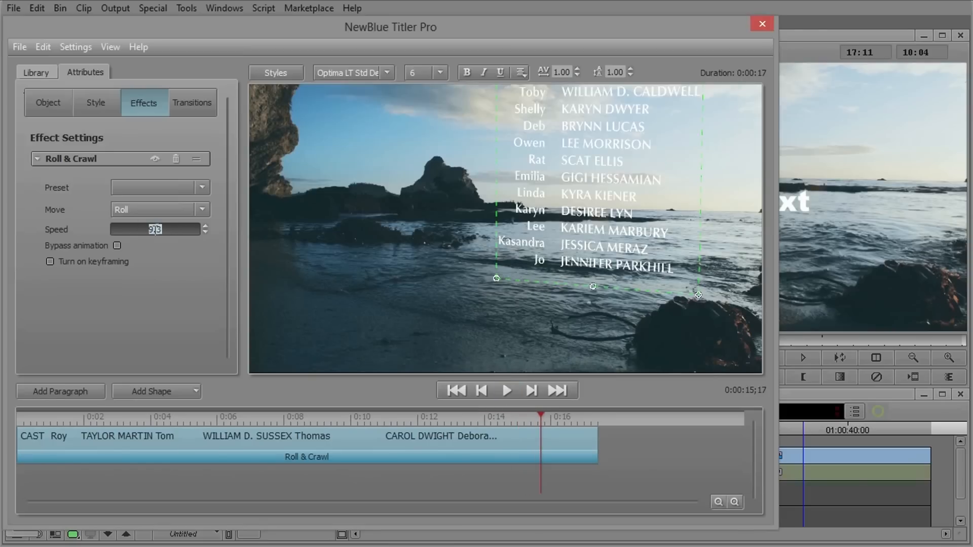
text(16)
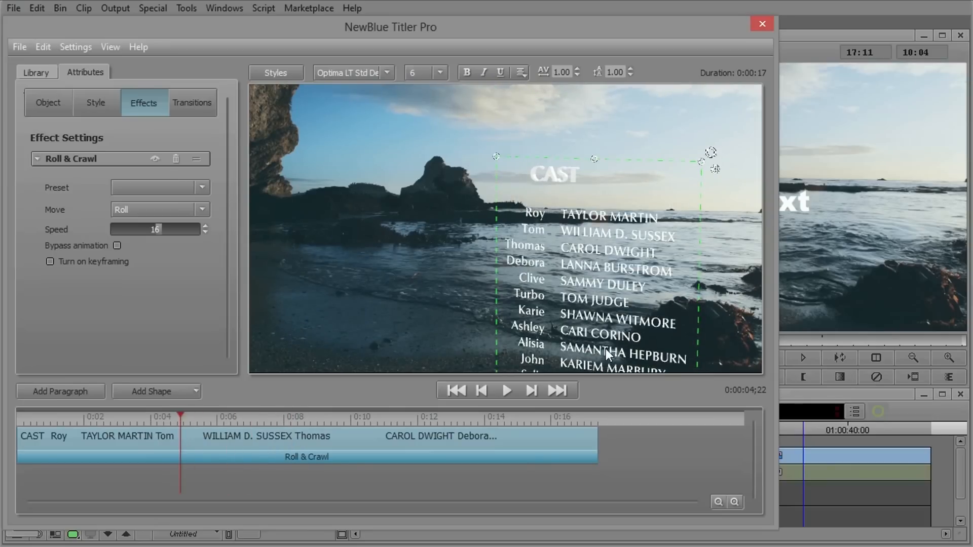
mouse_move(558, 287)
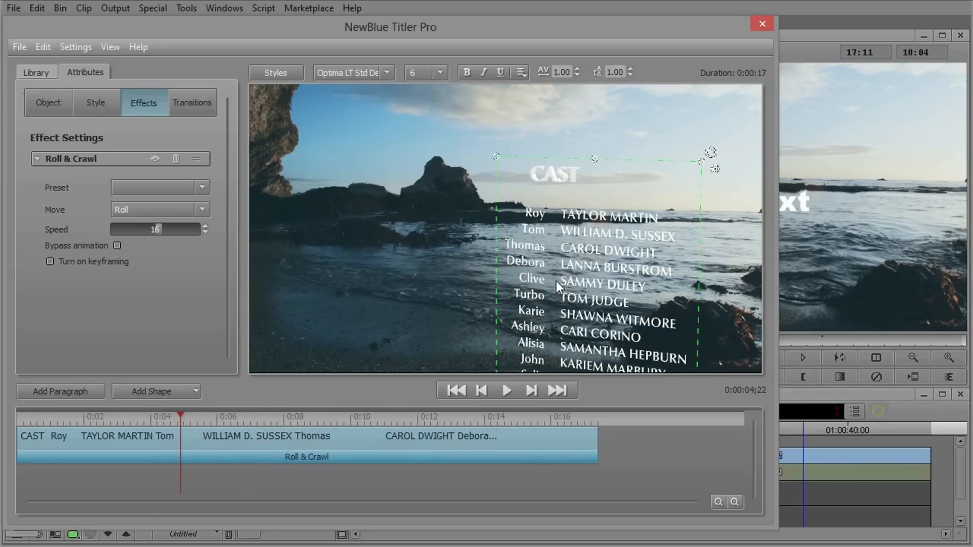
click(507, 391)
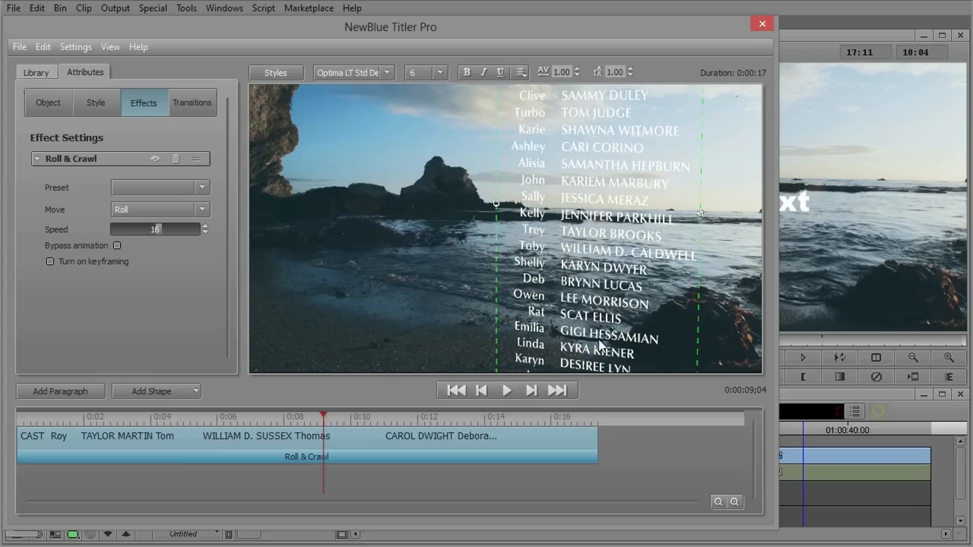
mouse_move(642, 375)
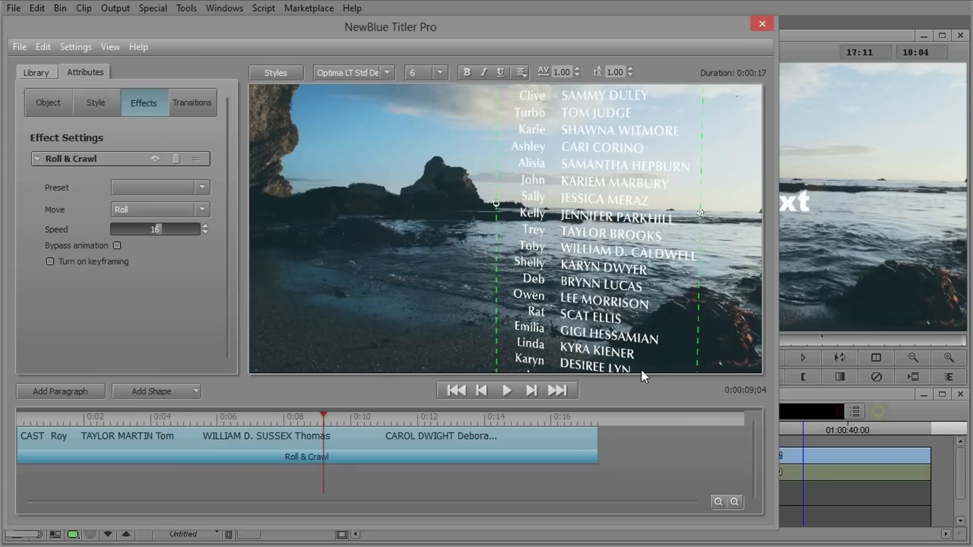
mouse_move(494, 285)
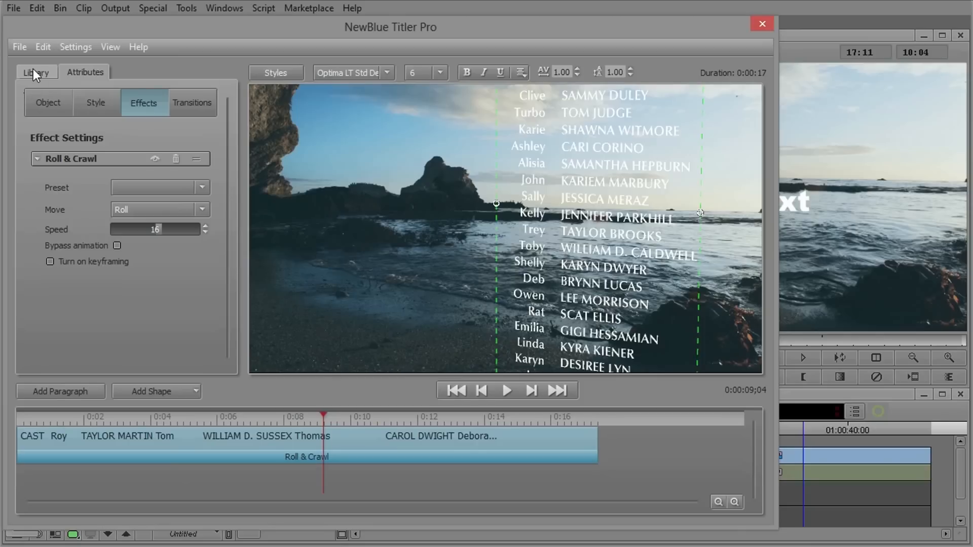
- Apply a Starter Pack Spotlight preset with size 39.2 and feather 28.8, previewing the edge fade
click(36, 72)
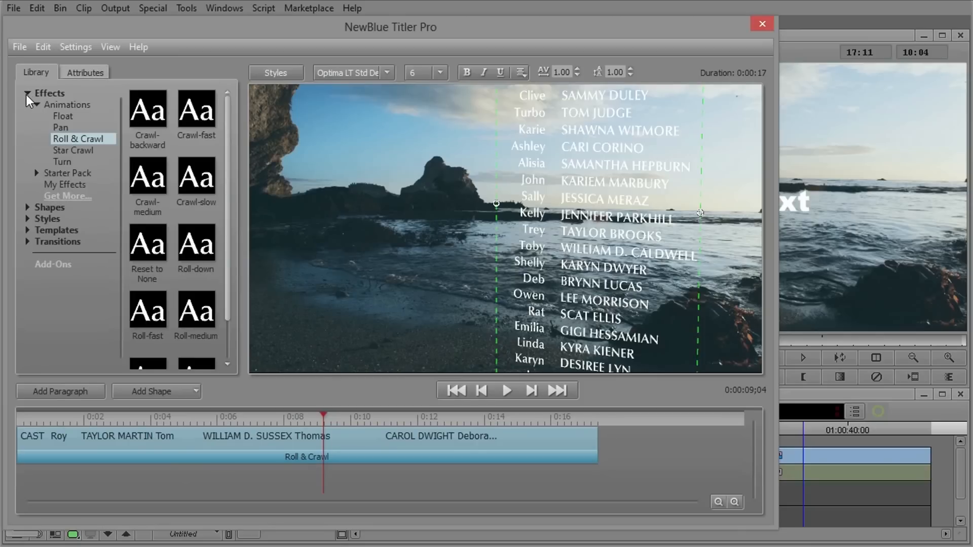
click(36, 105)
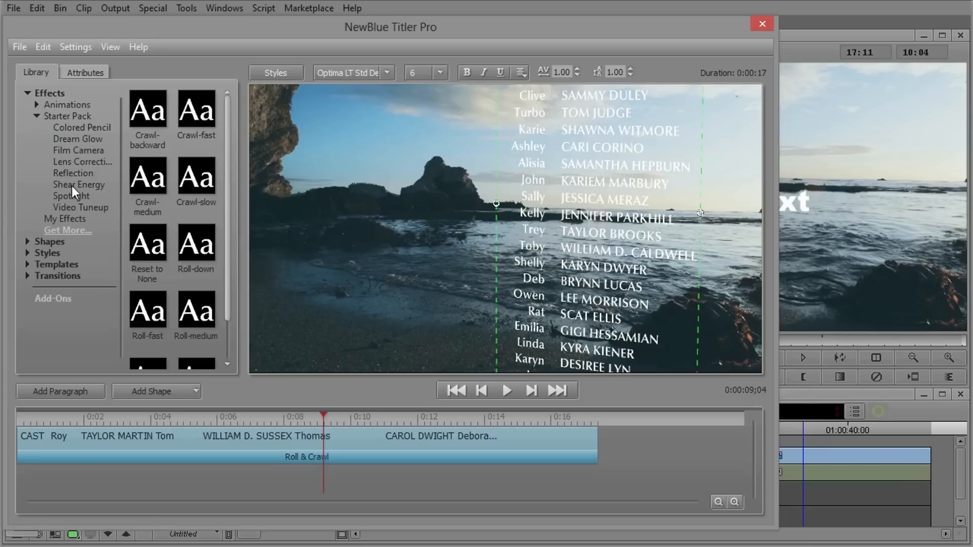
click(71, 195)
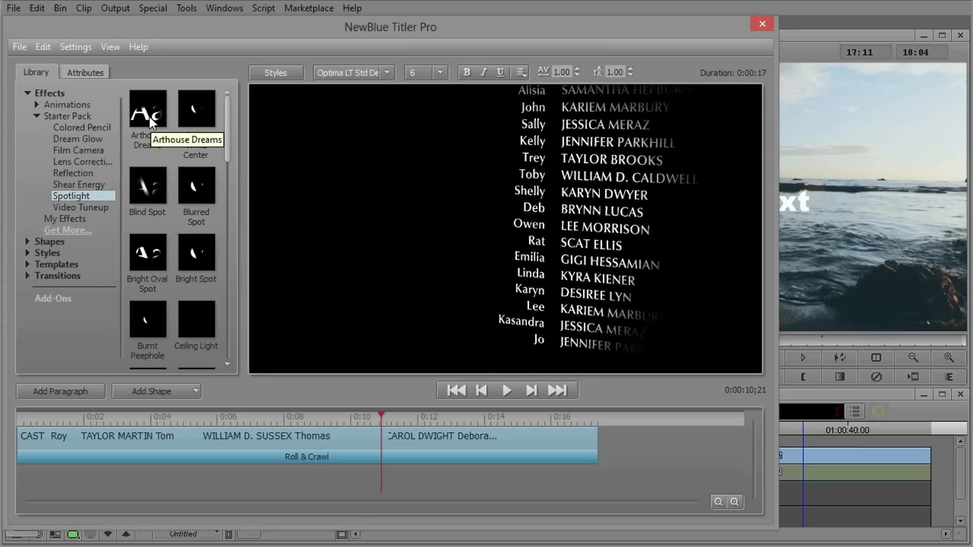
click(507, 390)
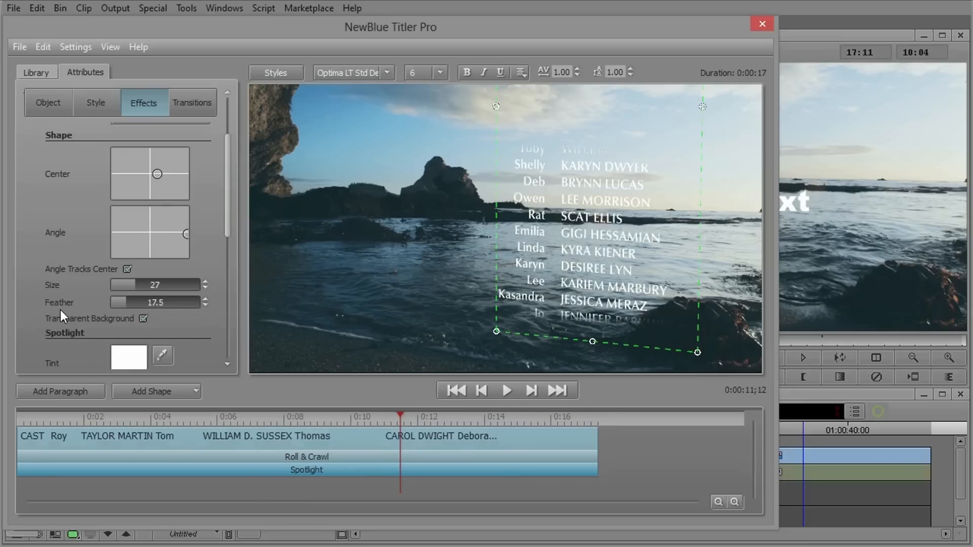
drag(134, 285, 159, 284)
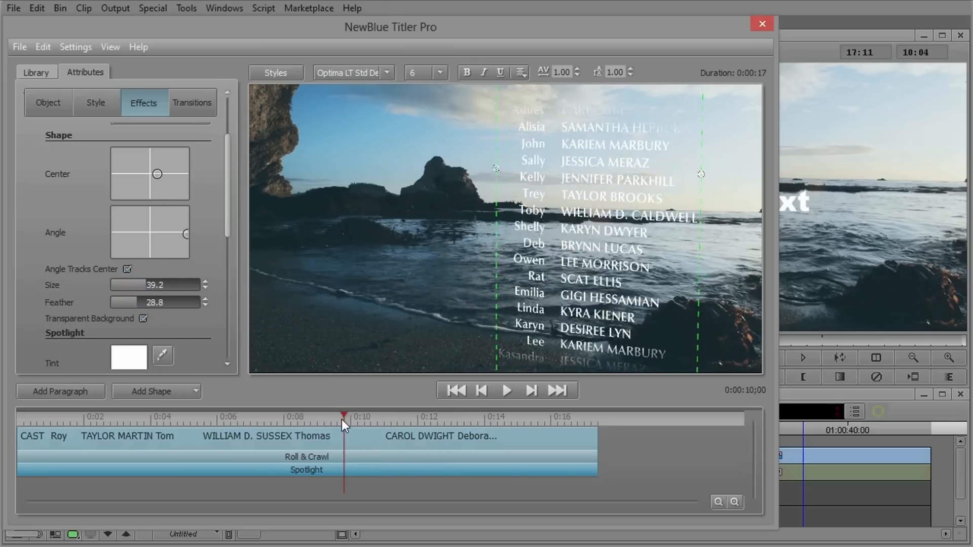
drag(344, 416, 335, 417)
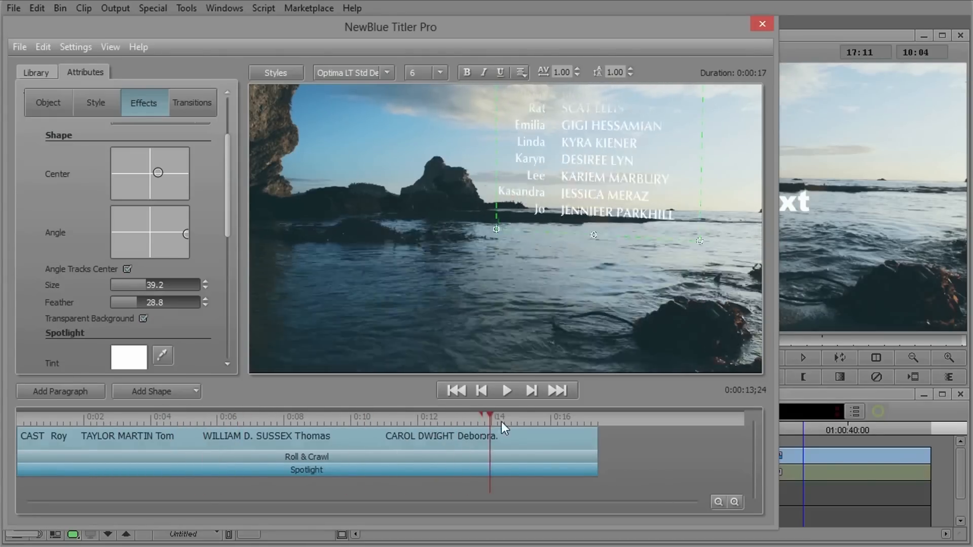
- Add a Shuffling Letters animated transition at the end of the cast card
click(526, 417)
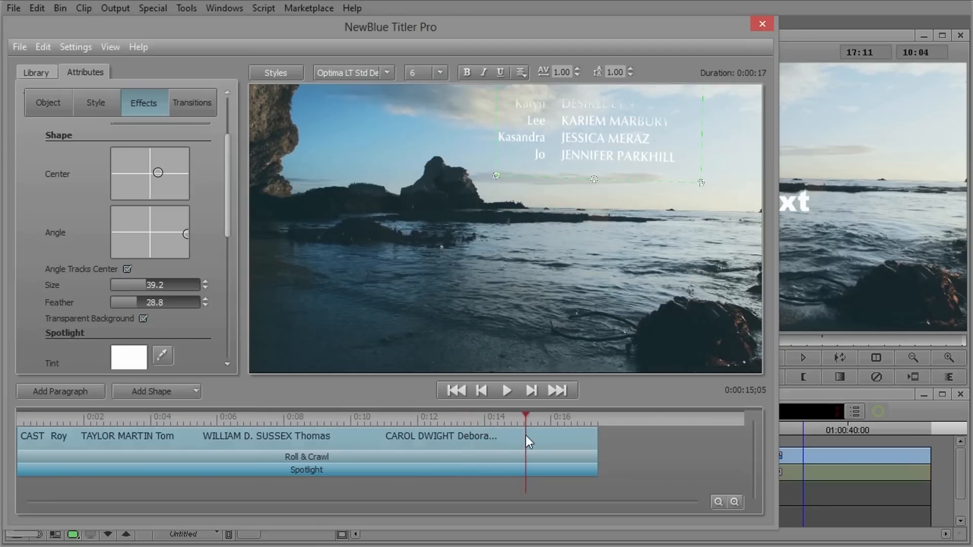
click(37, 73)
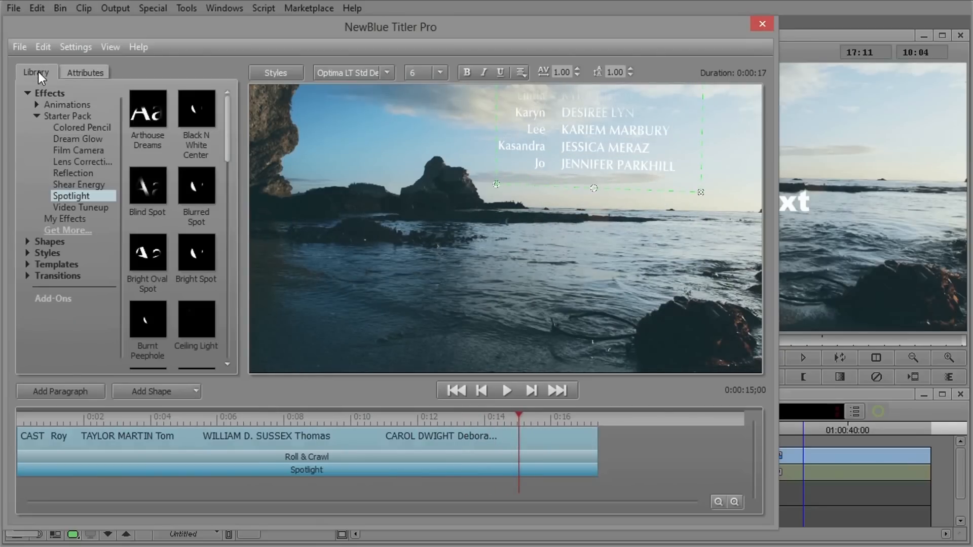
click(28, 92)
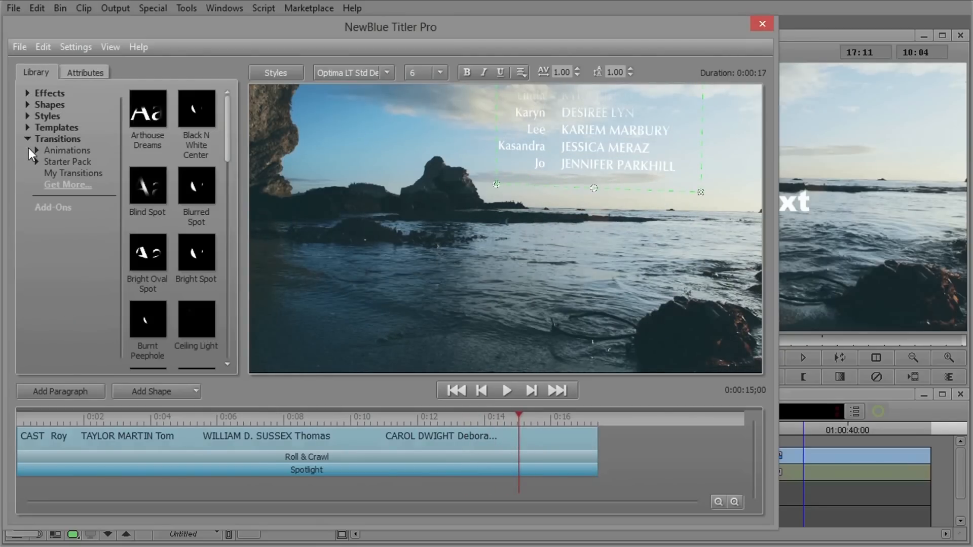
click(36, 150)
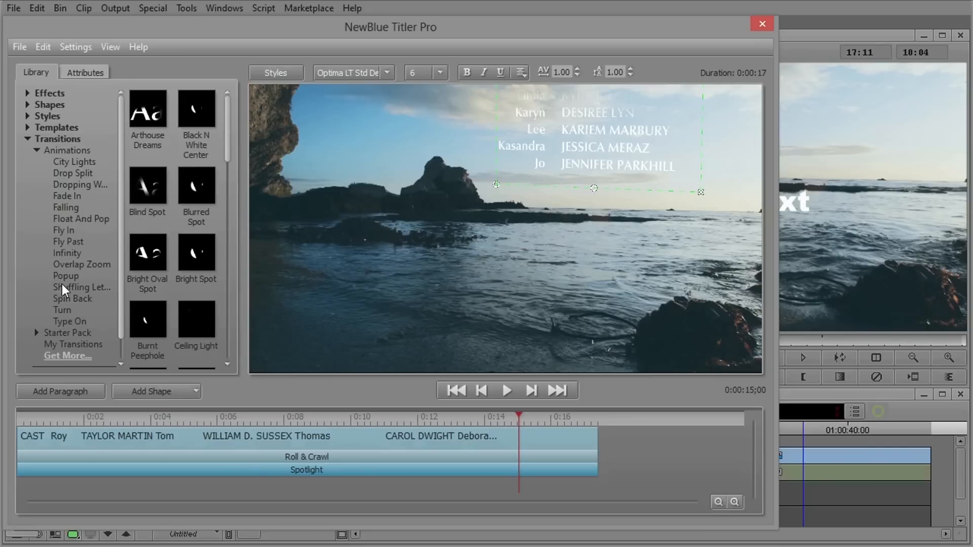
click(82, 287)
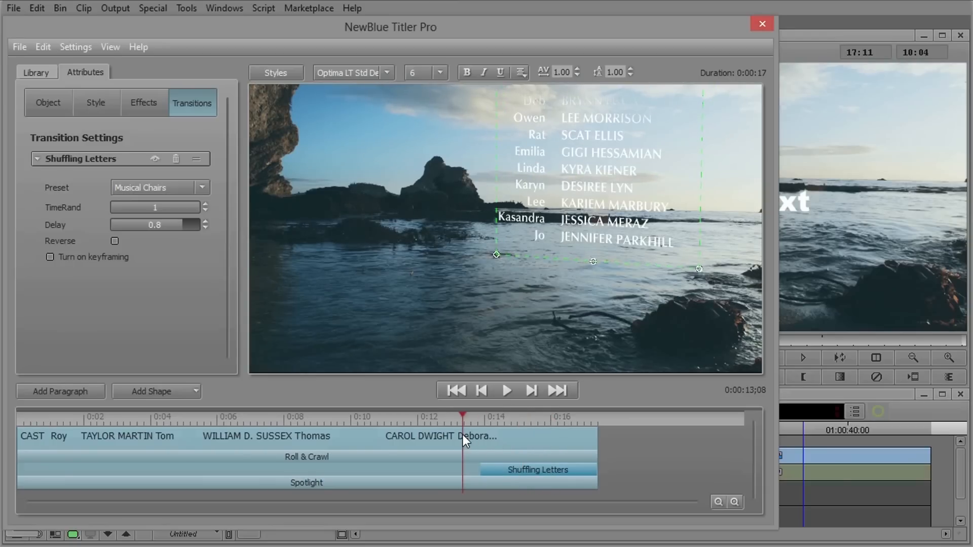
- Set the Shuffling Letters transition preset to Slide Into Place
click(506, 390)
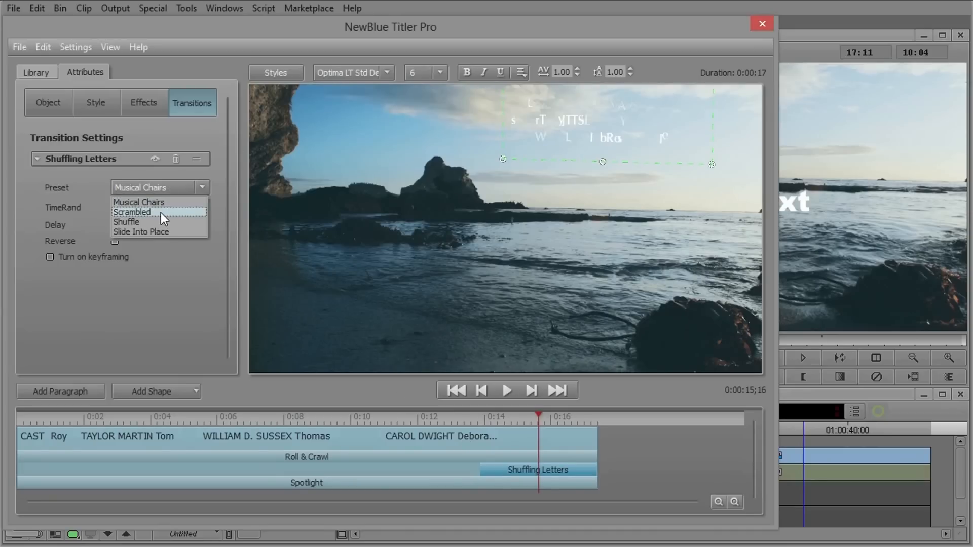
click(140, 231)
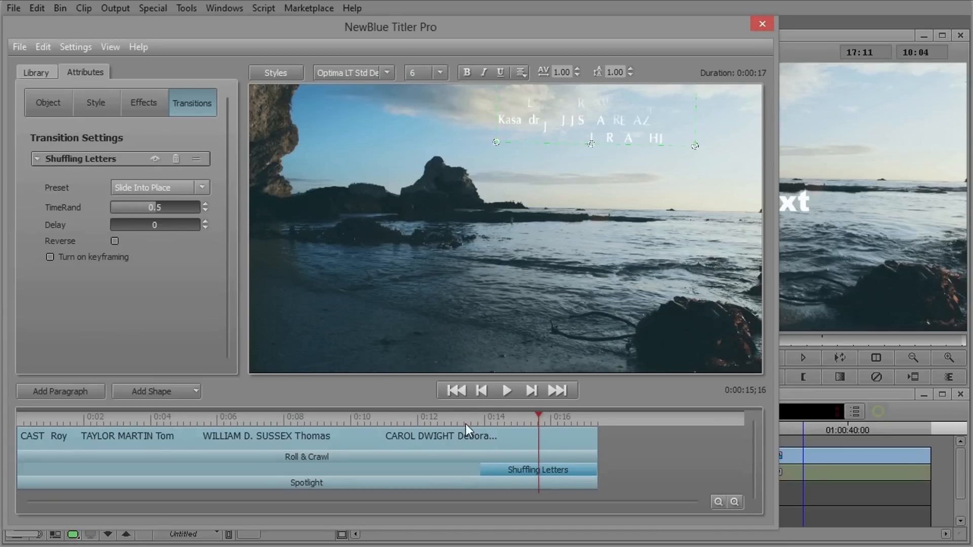
click(506, 391)
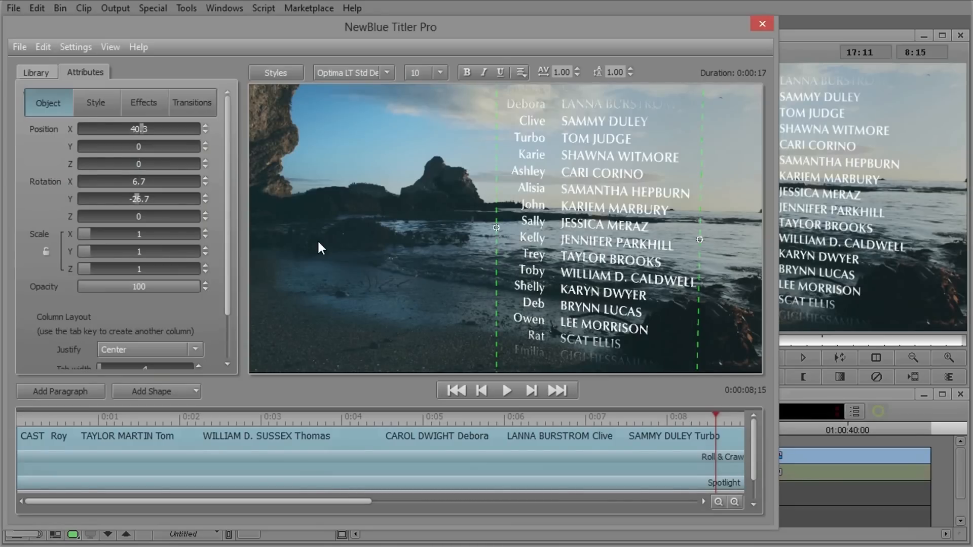
mouse_move(384, 256)
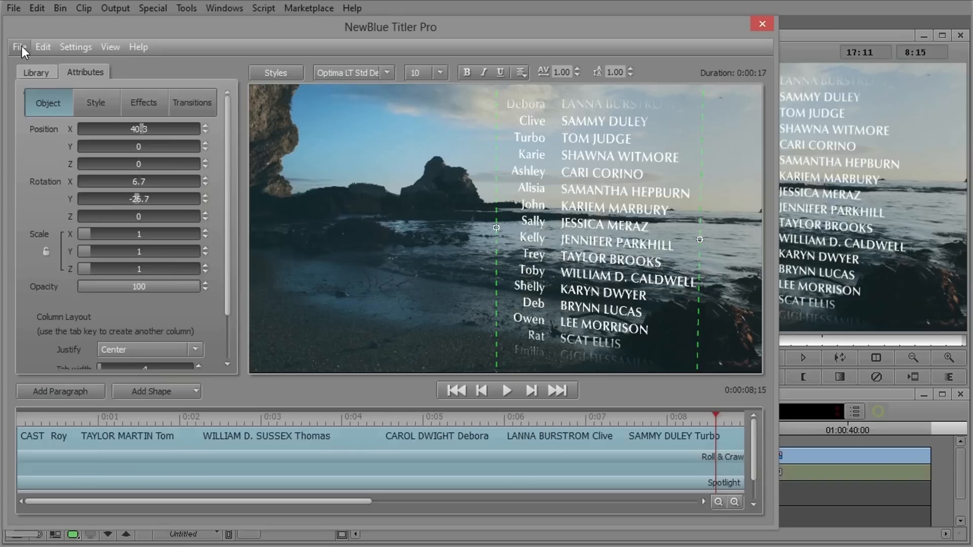
- Close the titler, saving changes to the credits project and returning to Media Composer
click(19, 46)
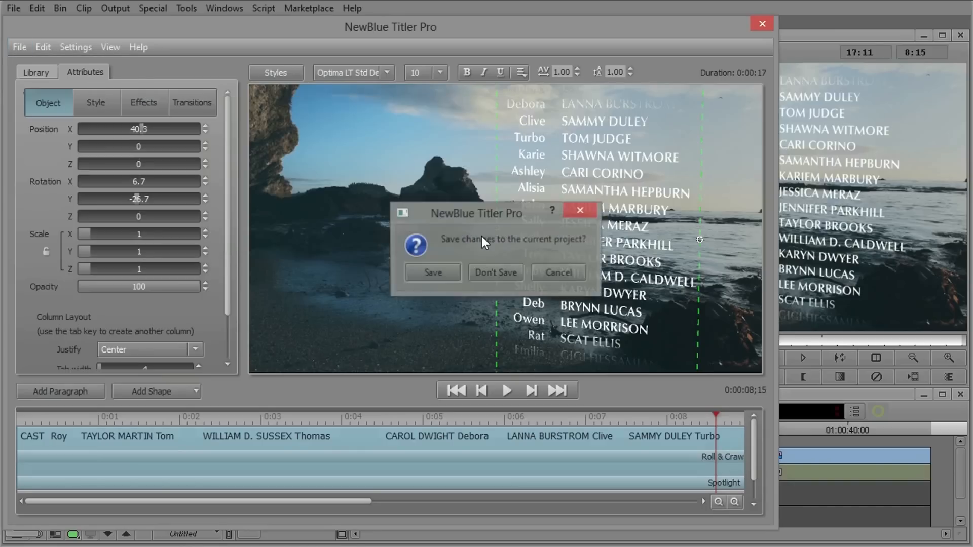
click(495, 273)
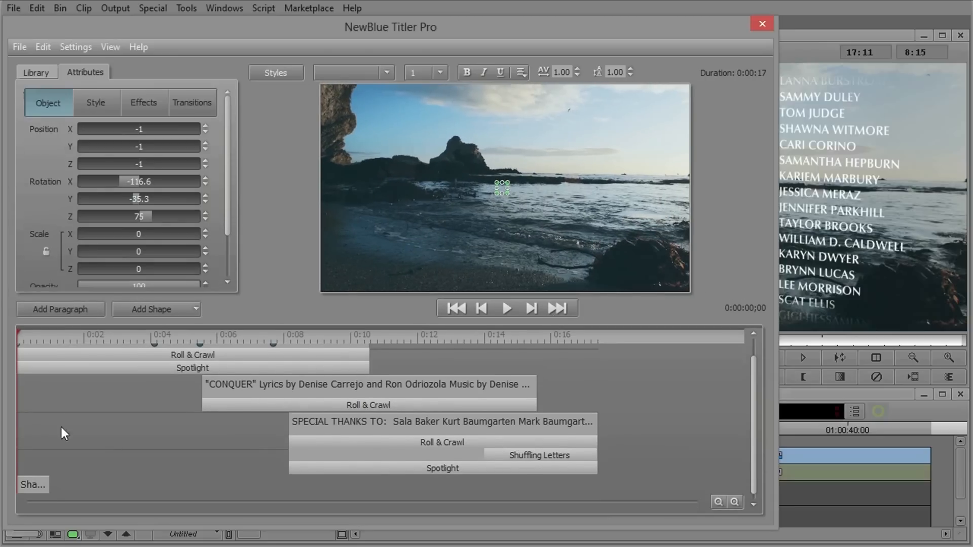
mouse_move(207, 342)
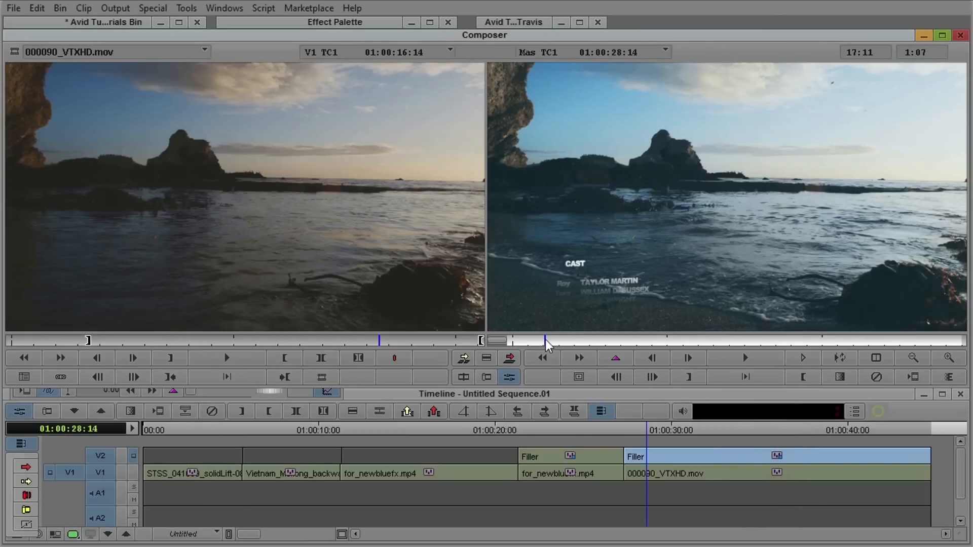
- Play the sequence from the credits' start, then from the special-thanks card to the shuffle ending
click(745, 358)
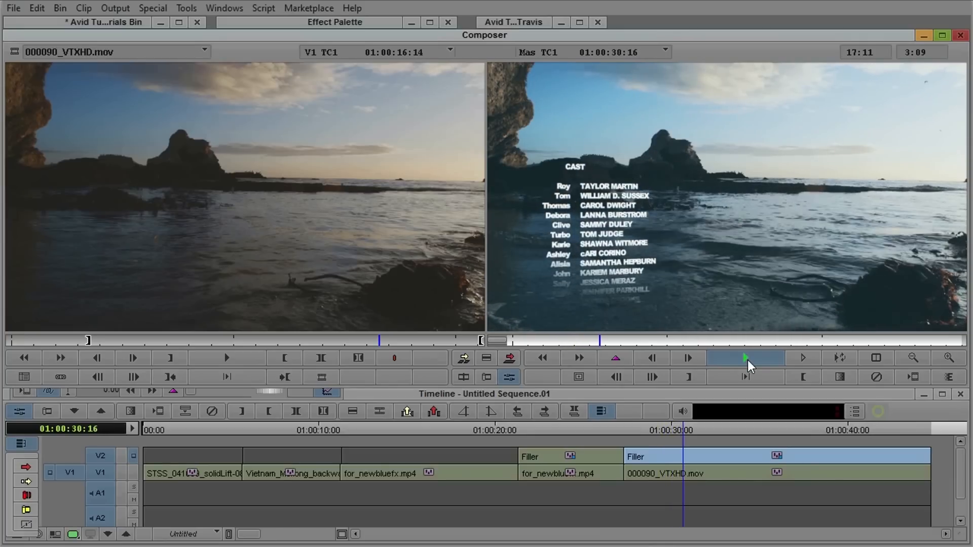
click(745, 358)
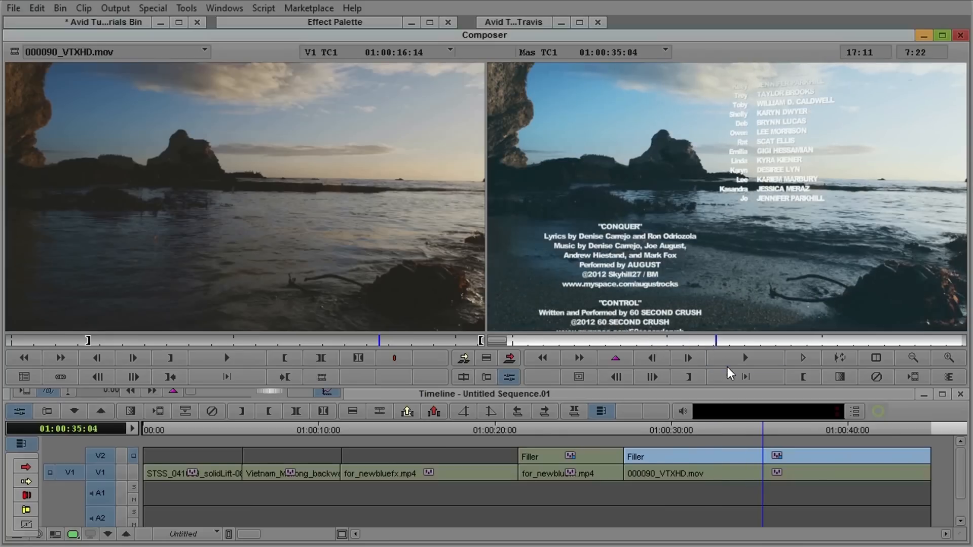
click(744, 357)
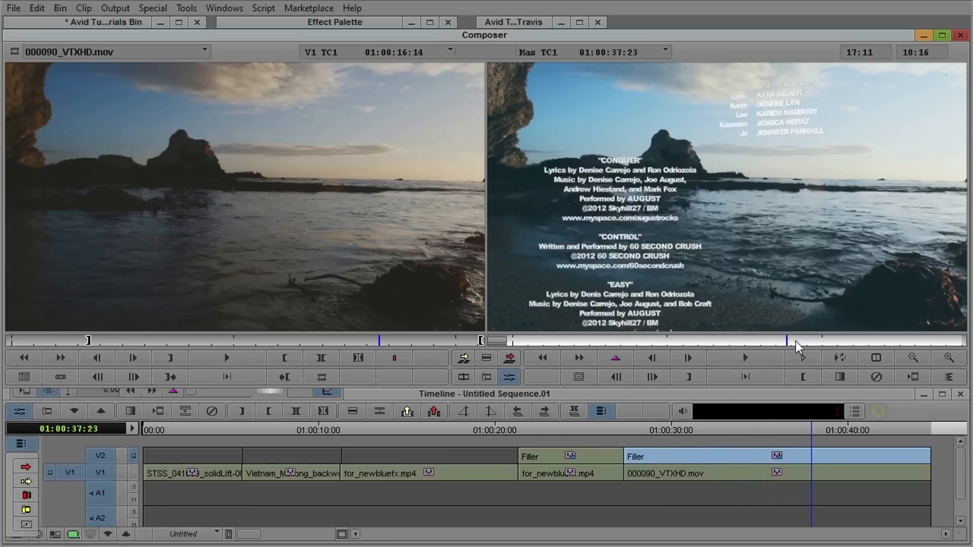
click(745, 357)
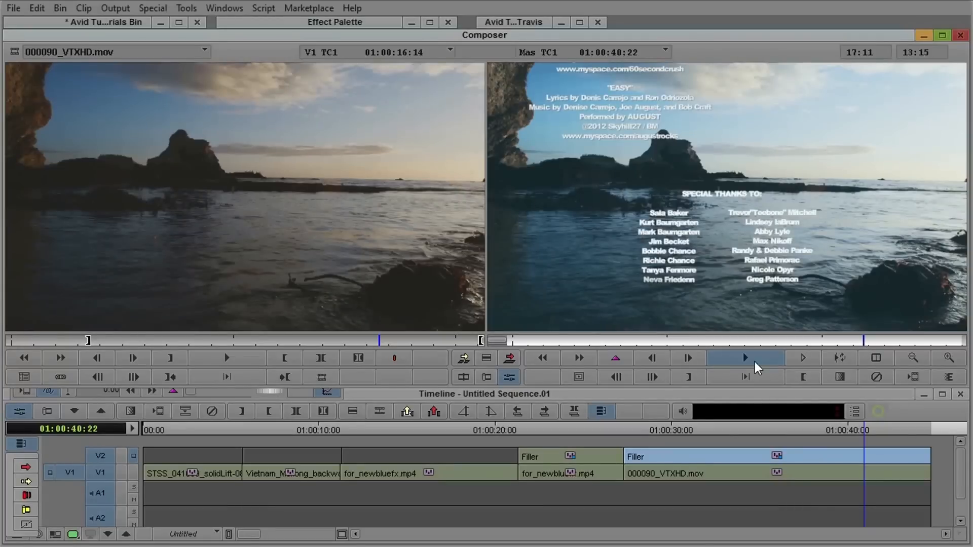
click(745, 358)
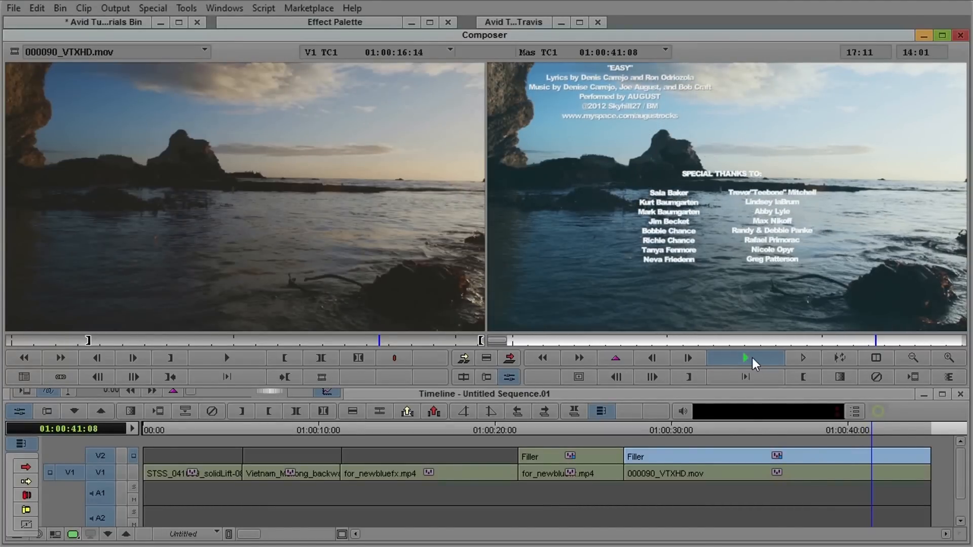
click(744, 358)
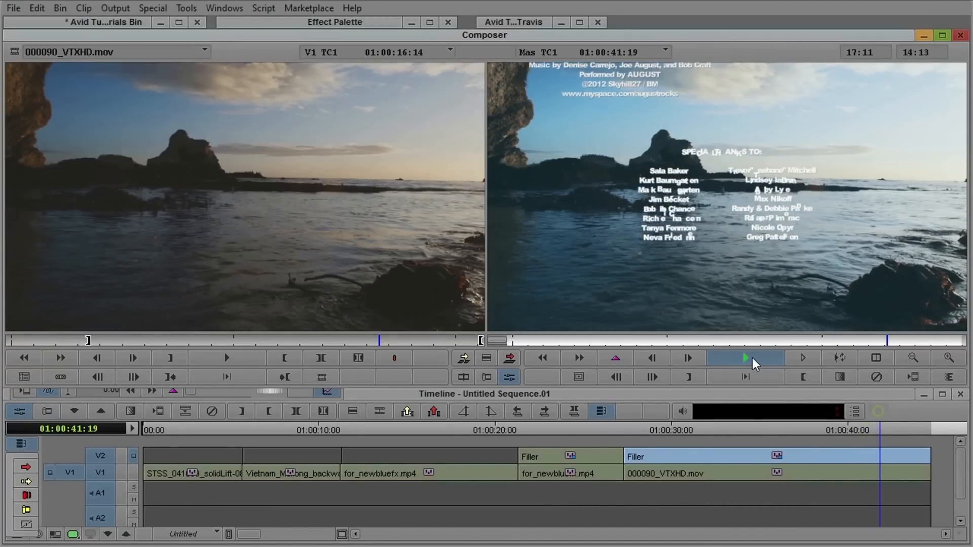
click(745, 358)
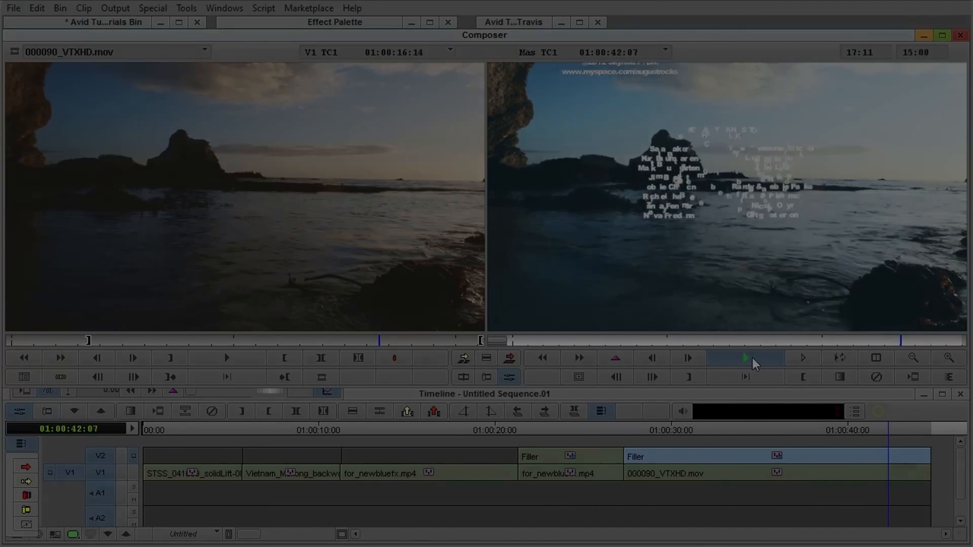